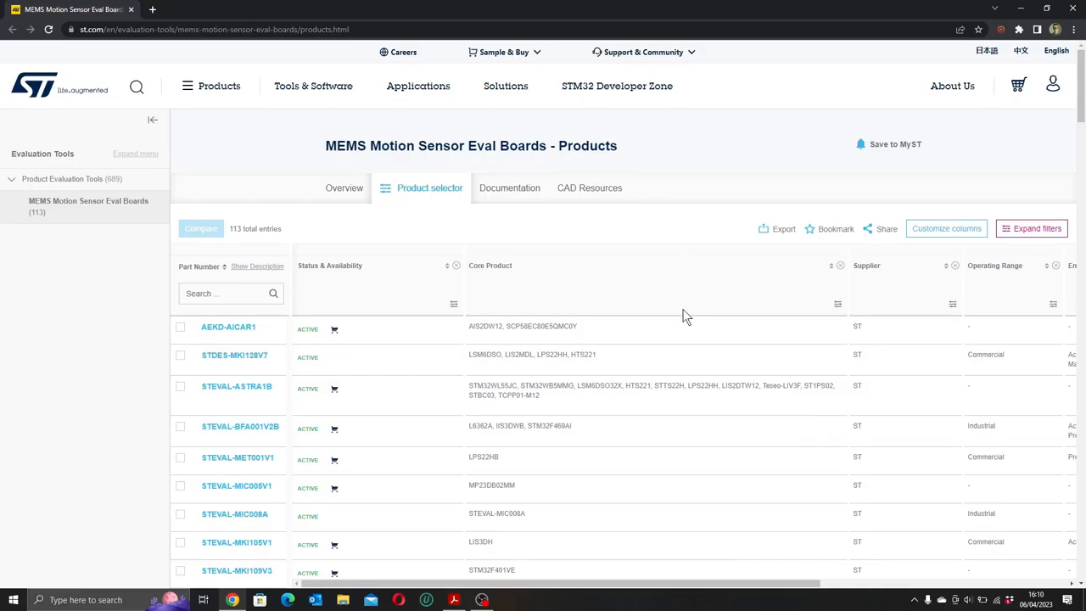
# - Scroll down the MEMS Motion Sensor Eval Boards product selector to load more entries
pyautogui.scroll(-3)
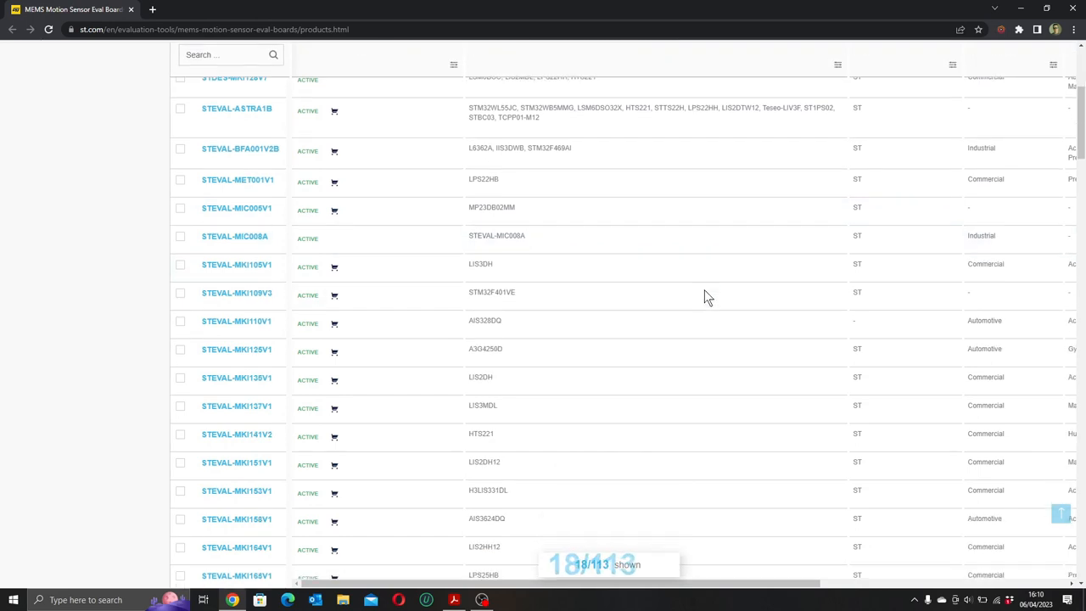
pyautogui.scroll(-3)
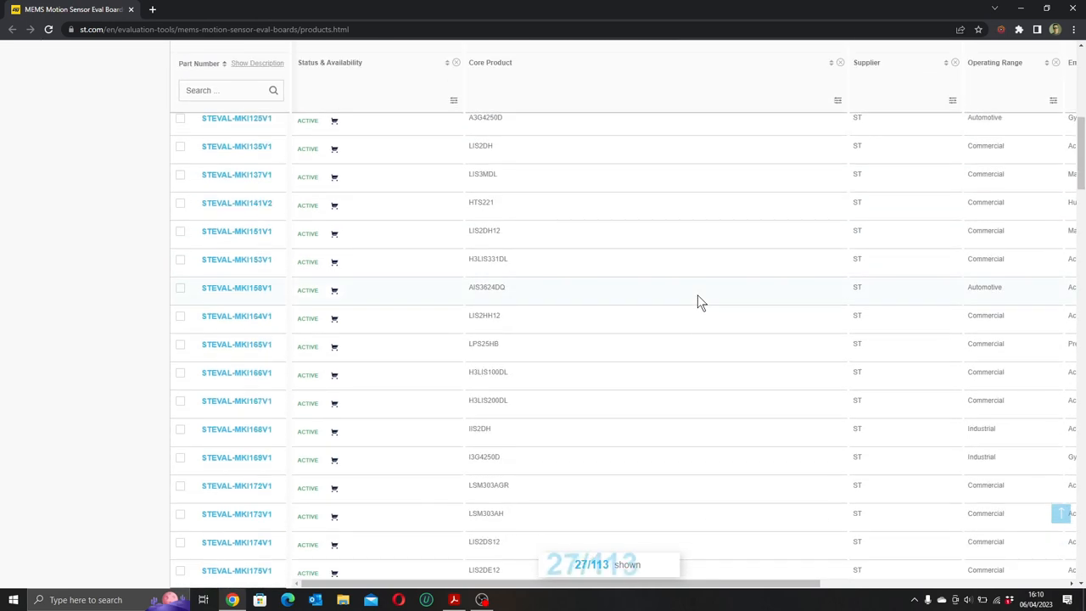
pyautogui.scroll(-3)
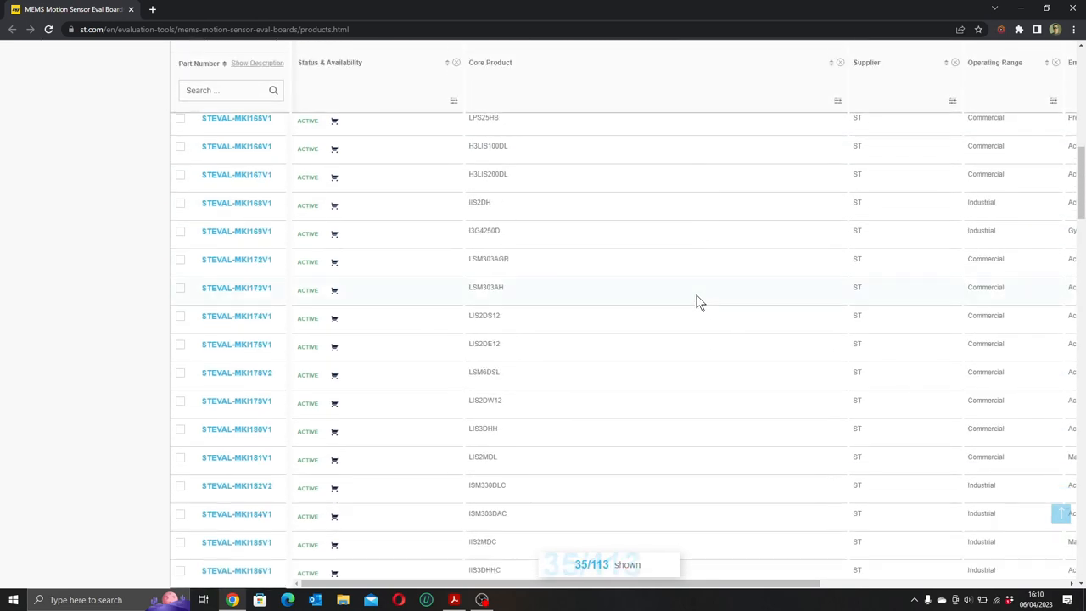
pyautogui.scroll(-3)
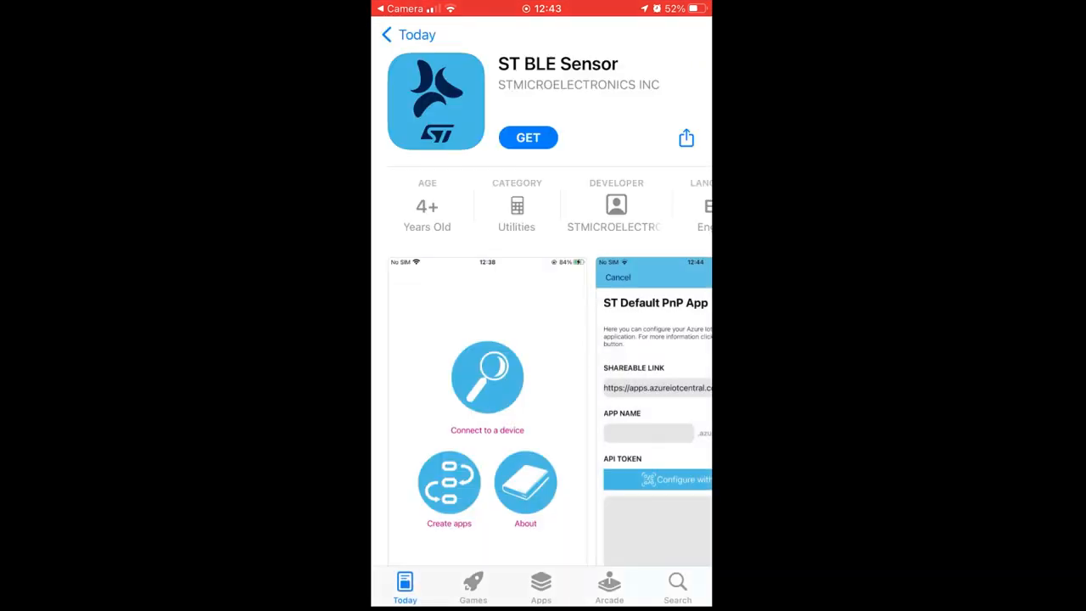
# - Get the ST BLE Sensor app from the App Store and launch it once installed
pyautogui.click(527, 138)
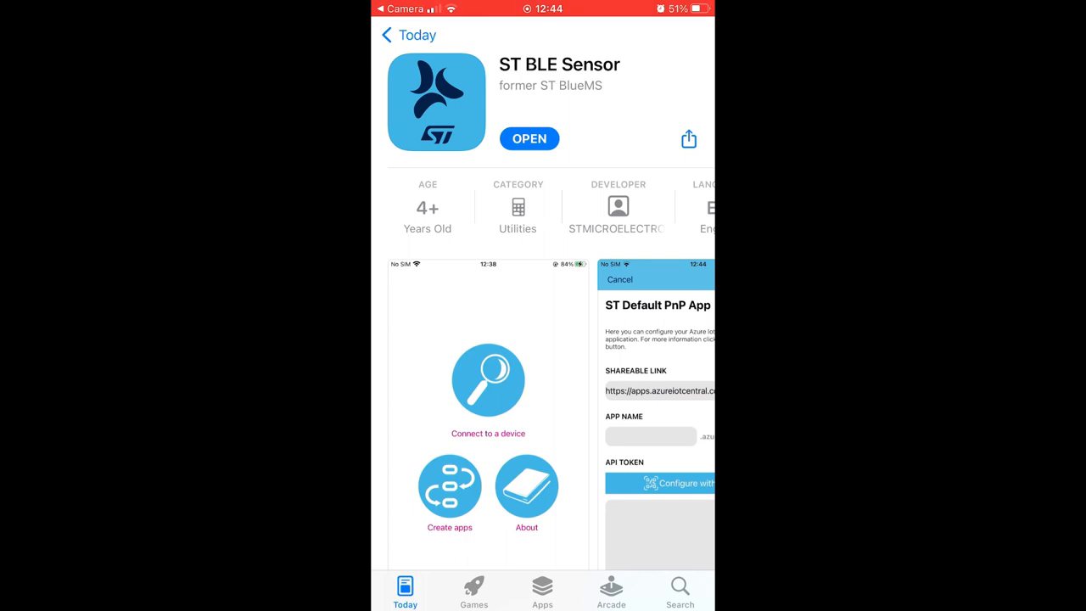
pyautogui.click(529, 139)
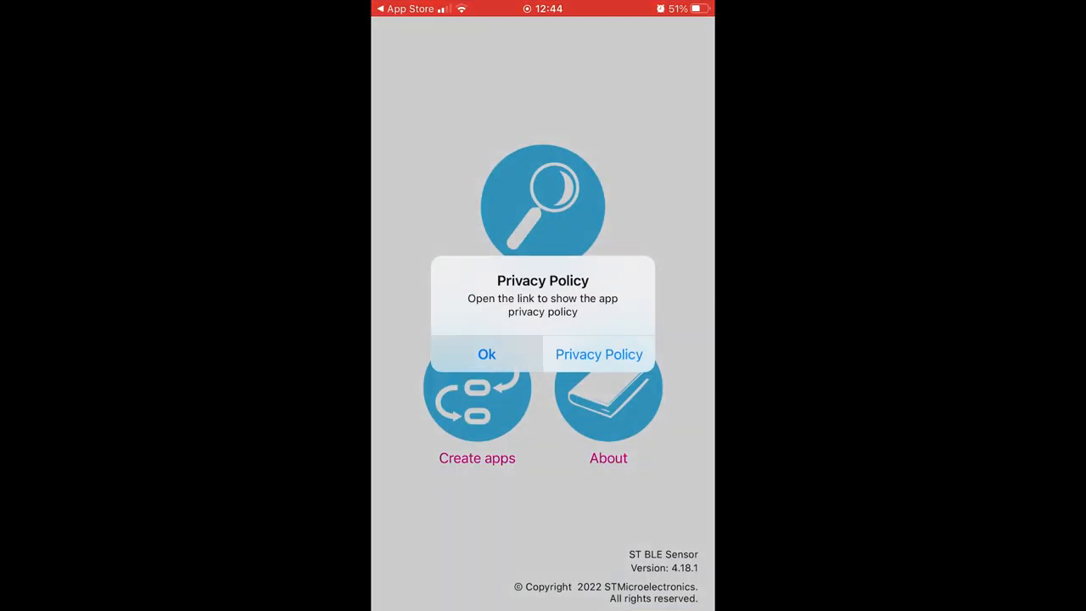
# - Accept the privacy policy, view the About page, then scan for nearby boards to find BT.PRO
pyautogui.click(485, 355)
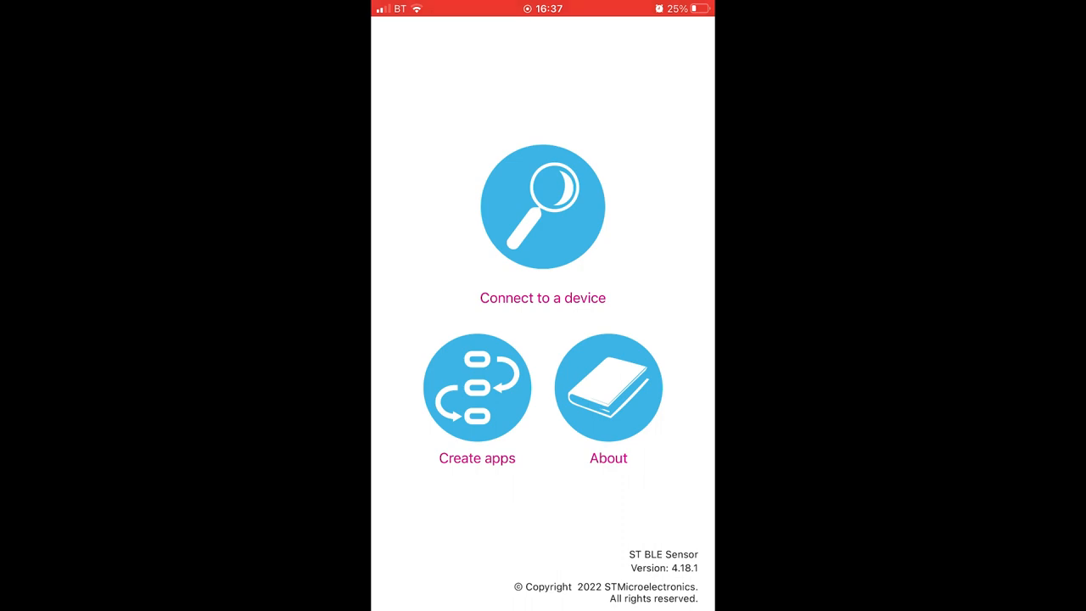
pyautogui.click(608, 387)
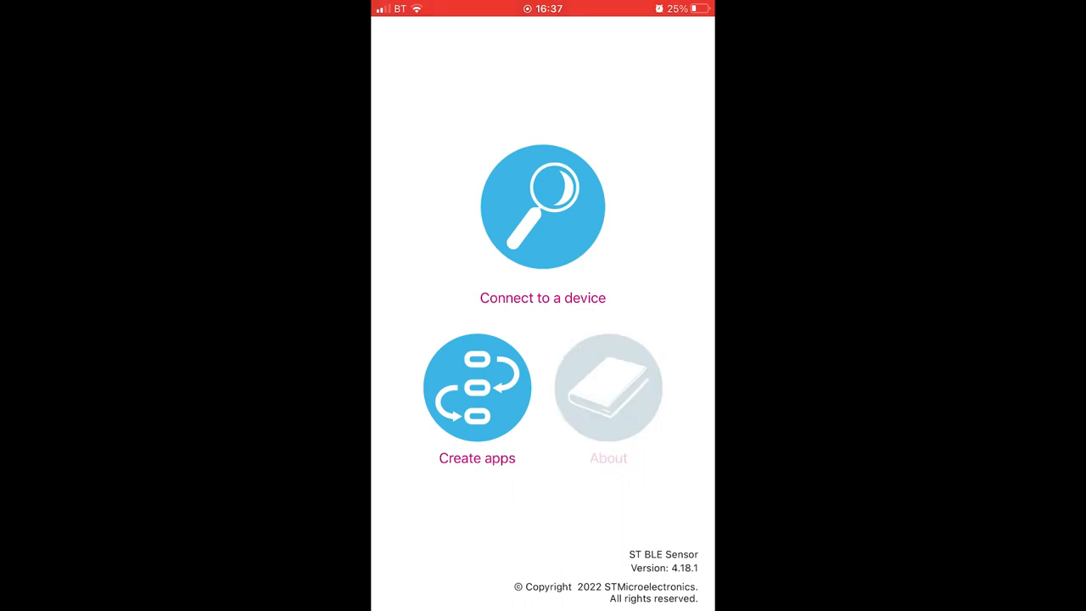
pyautogui.click(607, 387)
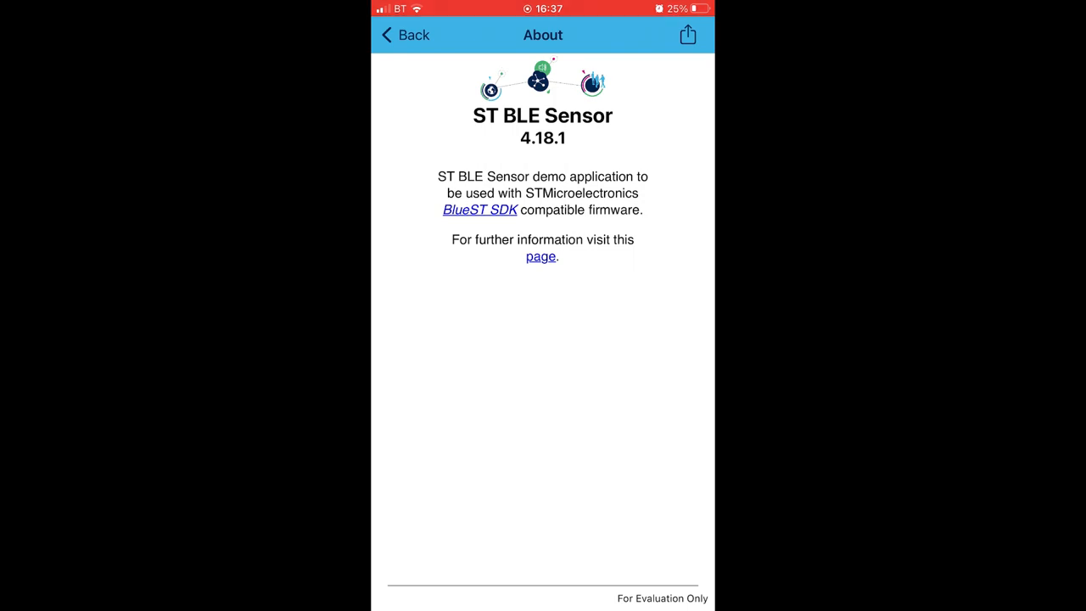
pyautogui.click(404, 34)
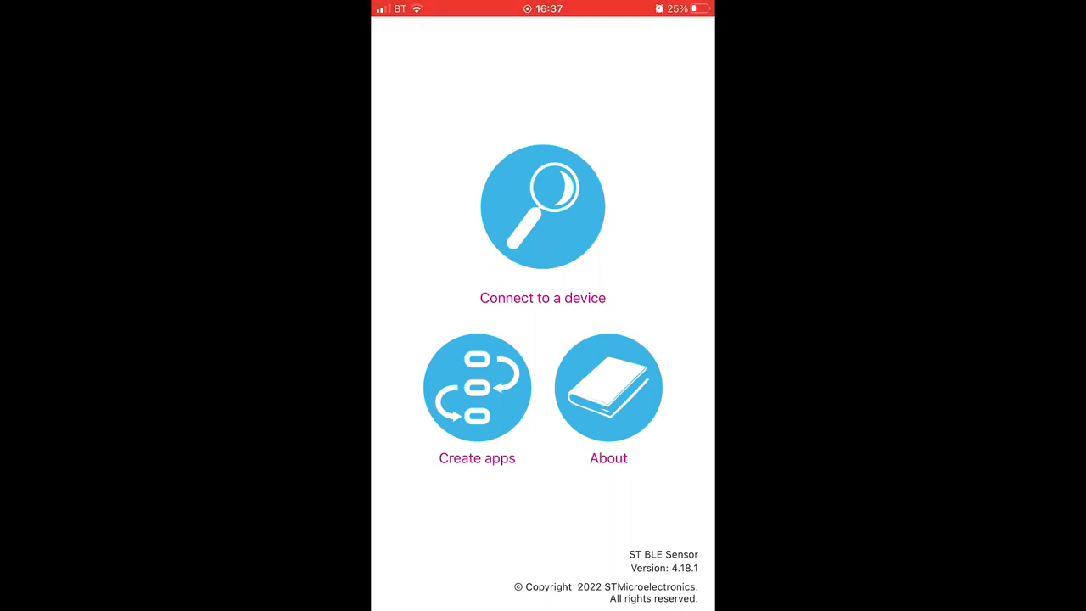
pyautogui.click(543, 206)
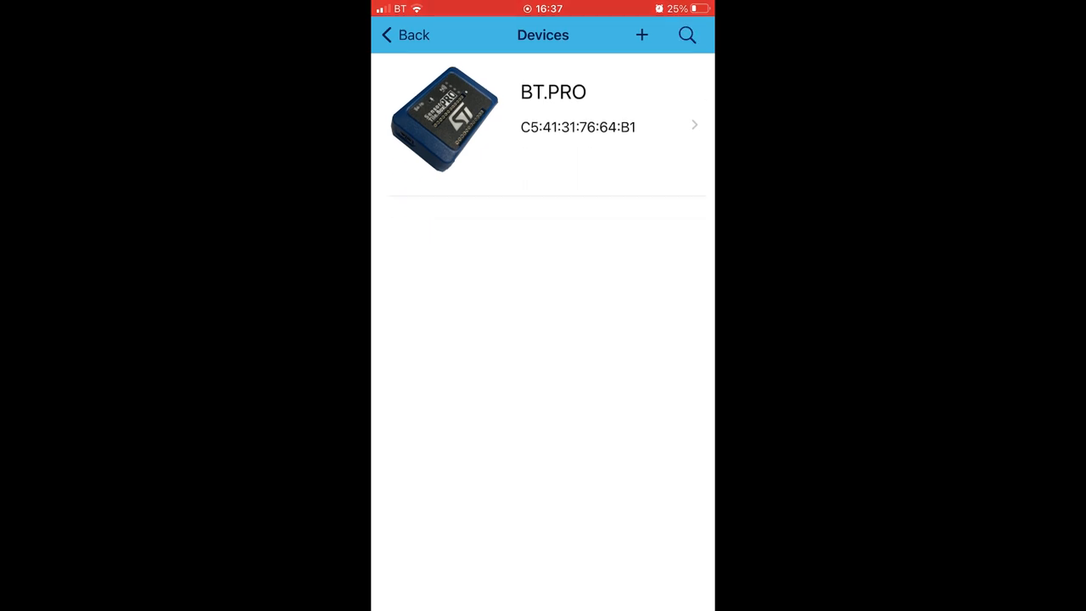
# - Connect to BT.PRO, acknowledge both calibration prompts, and bring up the Plot Data feature picker
pyautogui.click(543, 111)
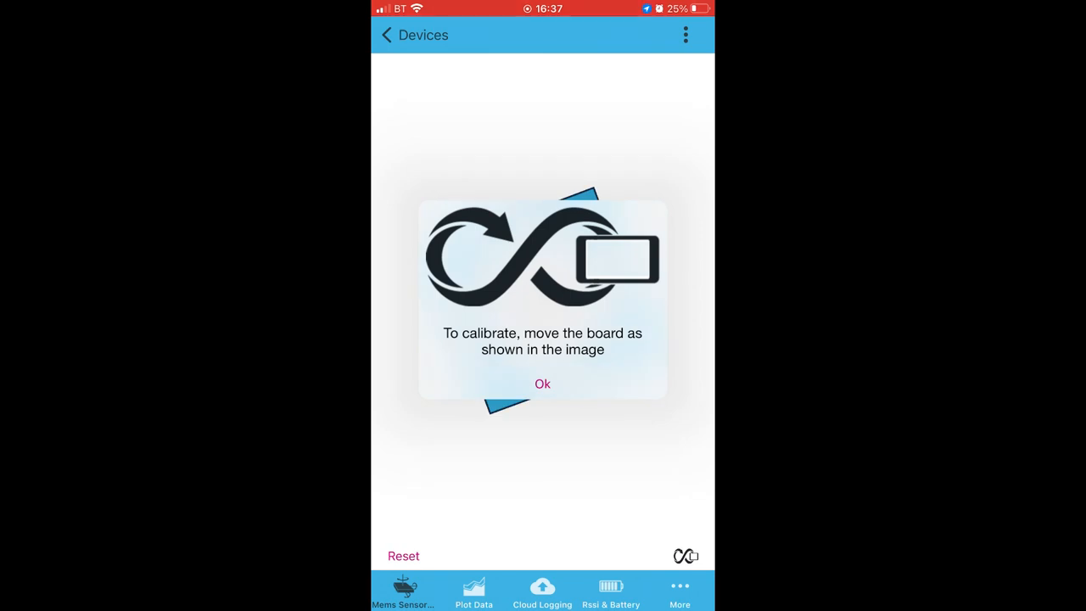
pyautogui.click(543, 384)
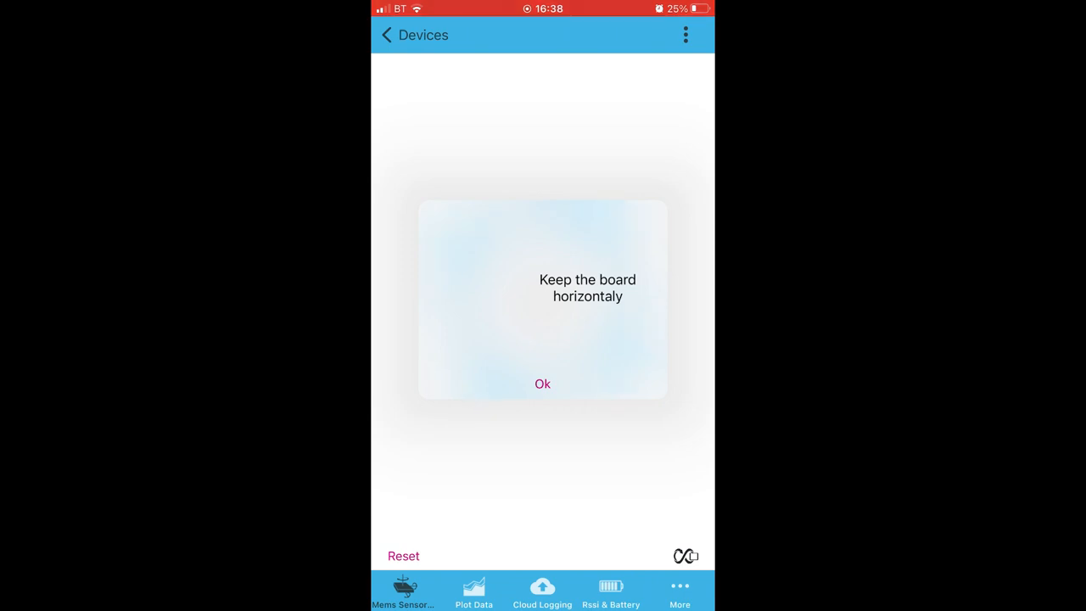
pyautogui.click(543, 383)
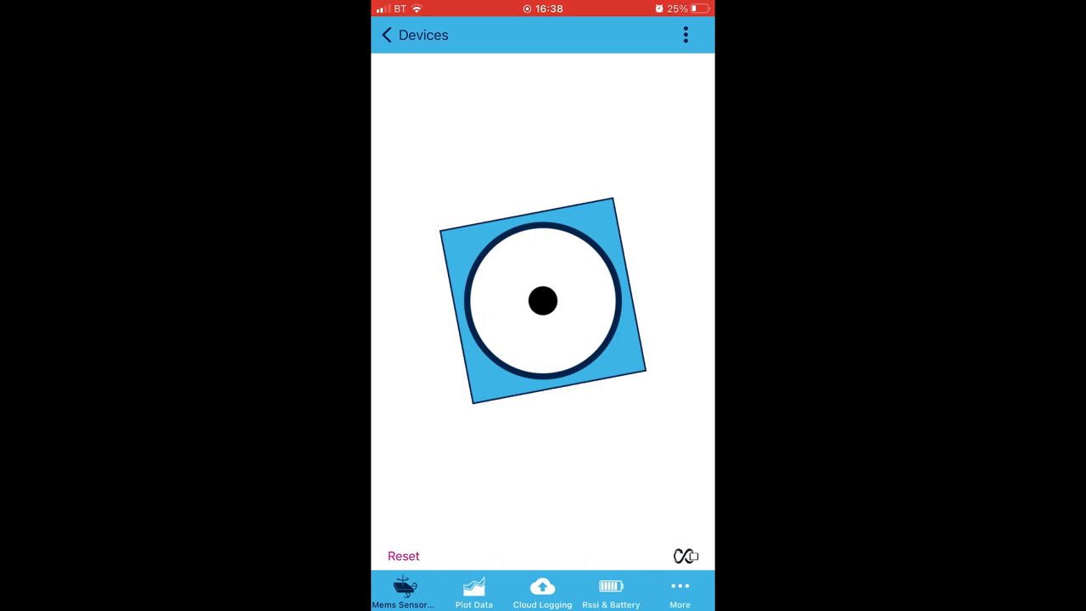
pyautogui.click(473, 591)
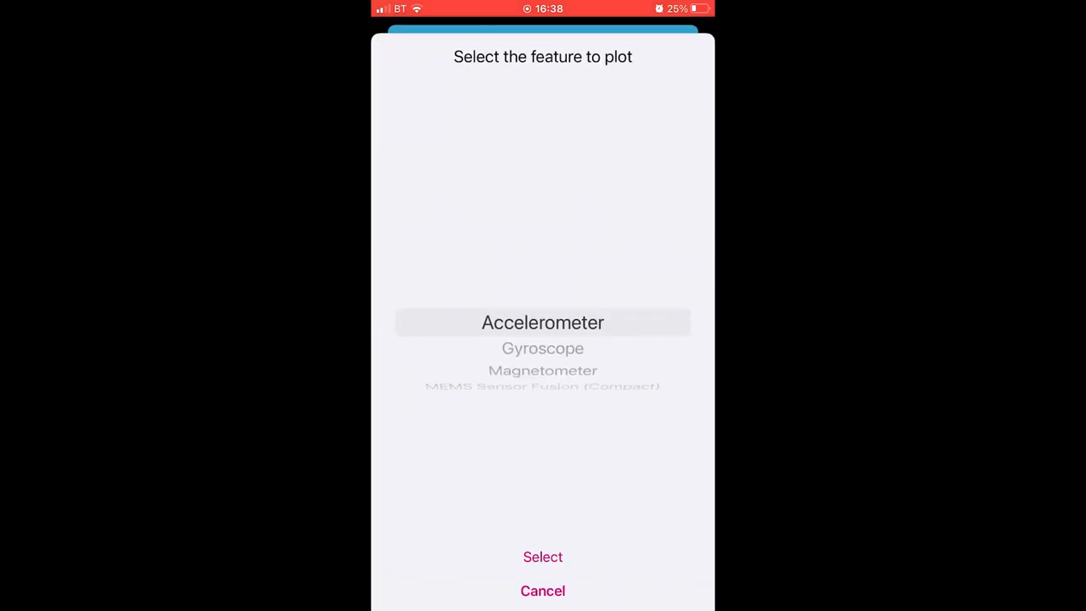
pyautogui.scroll(-3)
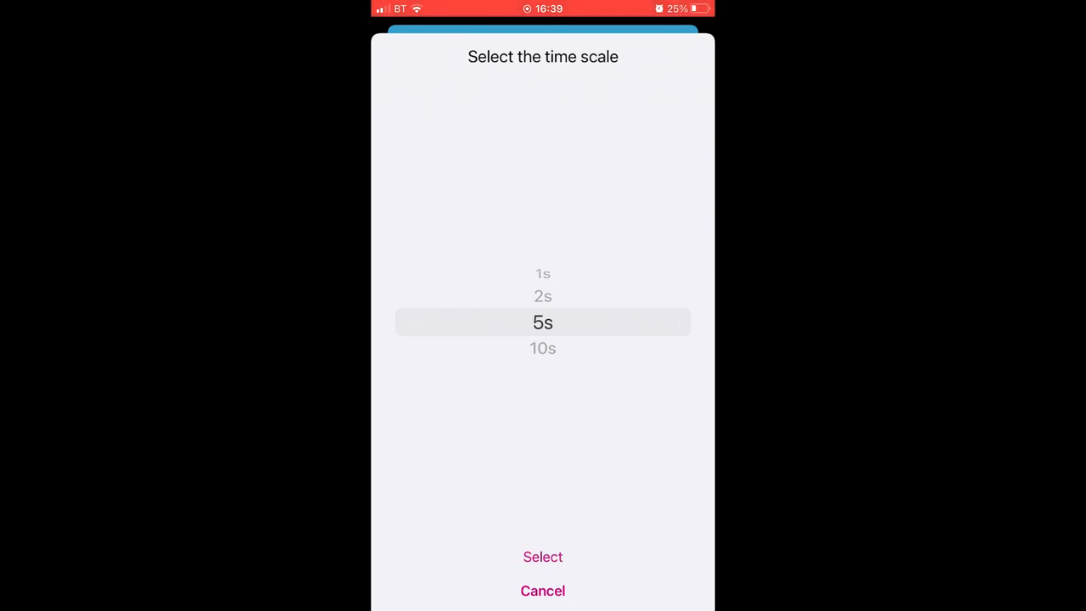
# - Pick MEMS Sensor Fusion (Compact) with a 2s time scale and plot it live, then move to cloud logging
pyautogui.scroll(-3)
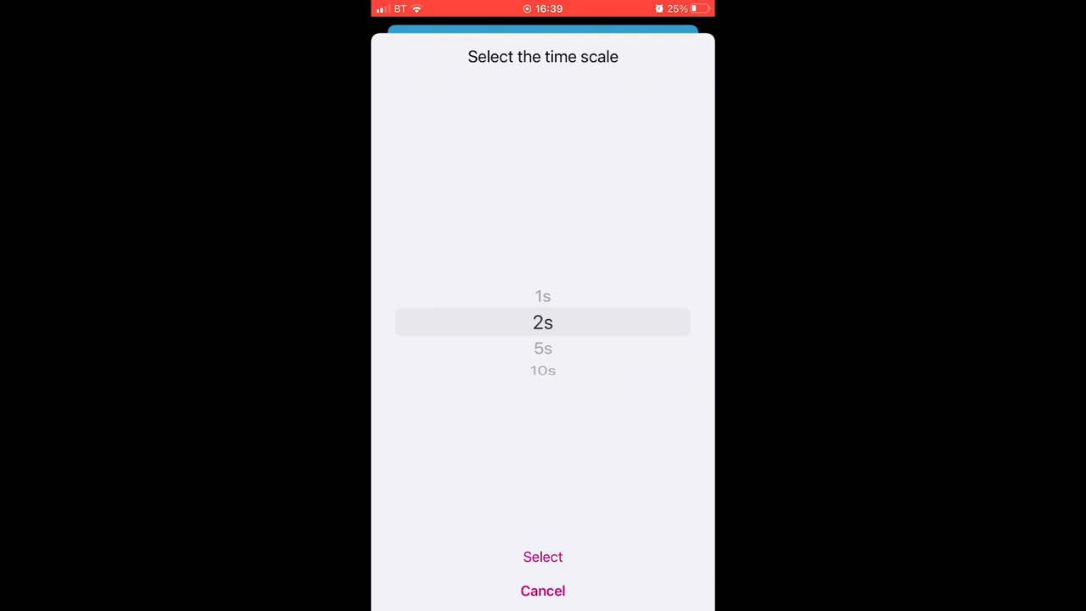
pyautogui.click(543, 556)
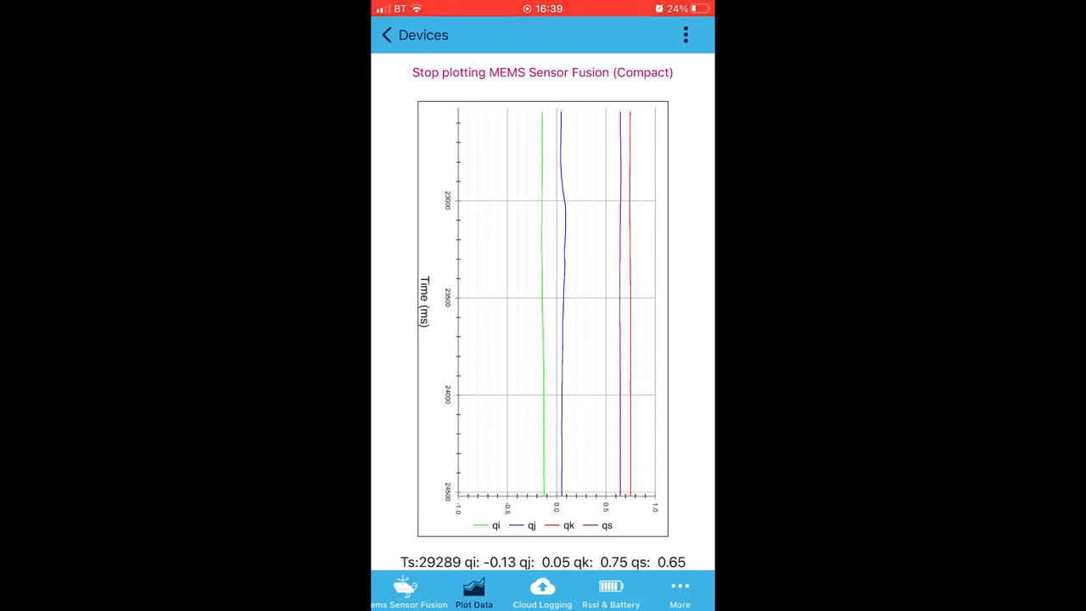
pyautogui.click(543, 591)
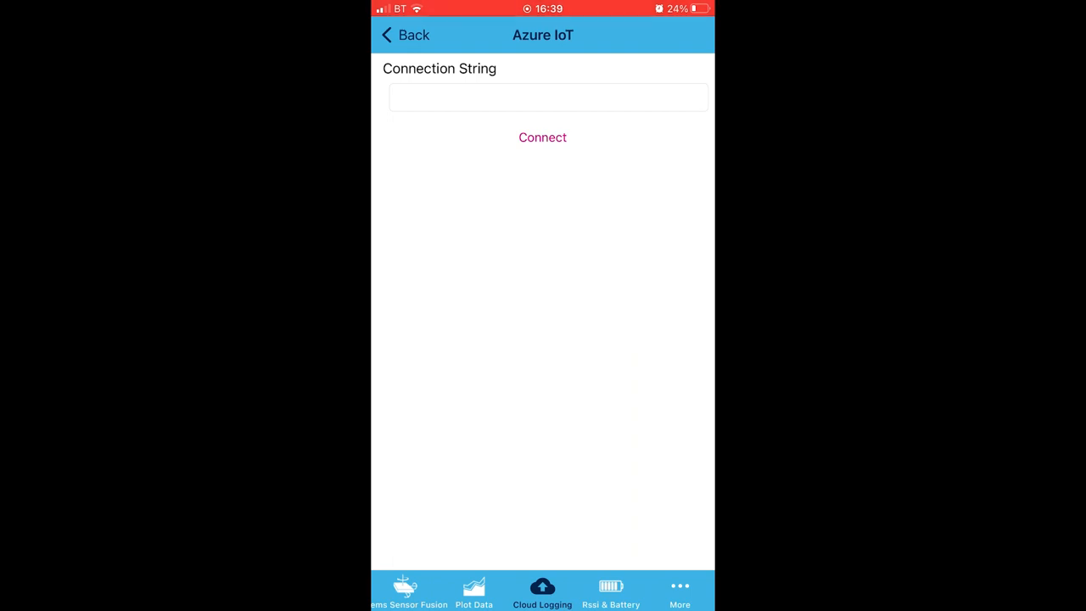
# - Leave Azure IoT, review the Generic MQTT and ST Asset-Tracking setups, and return to the More menu
pyautogui.click(403, 34)
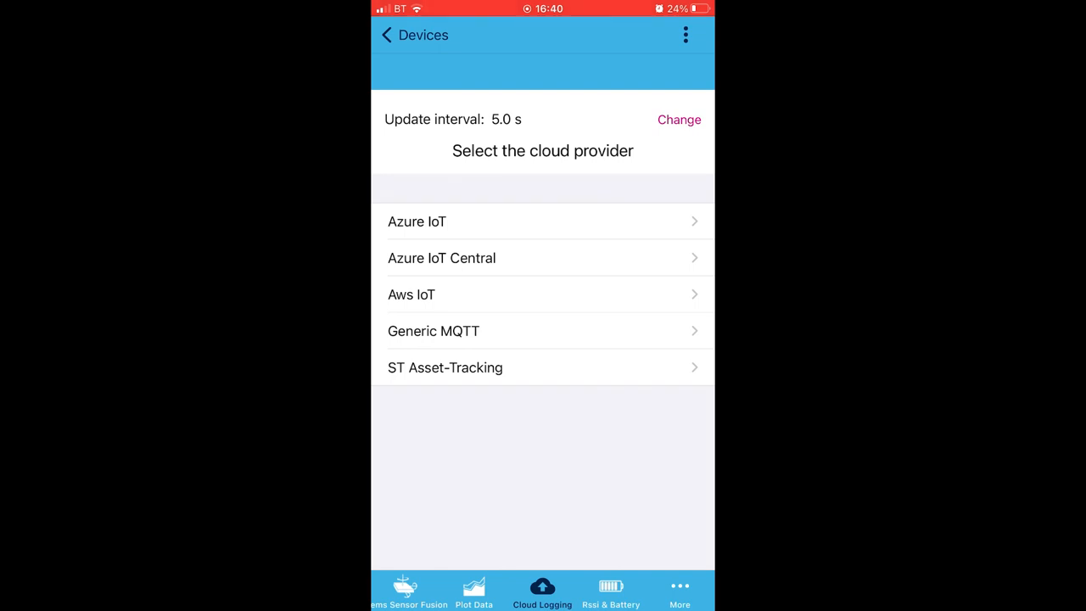
pyautogui.click(411, 295)
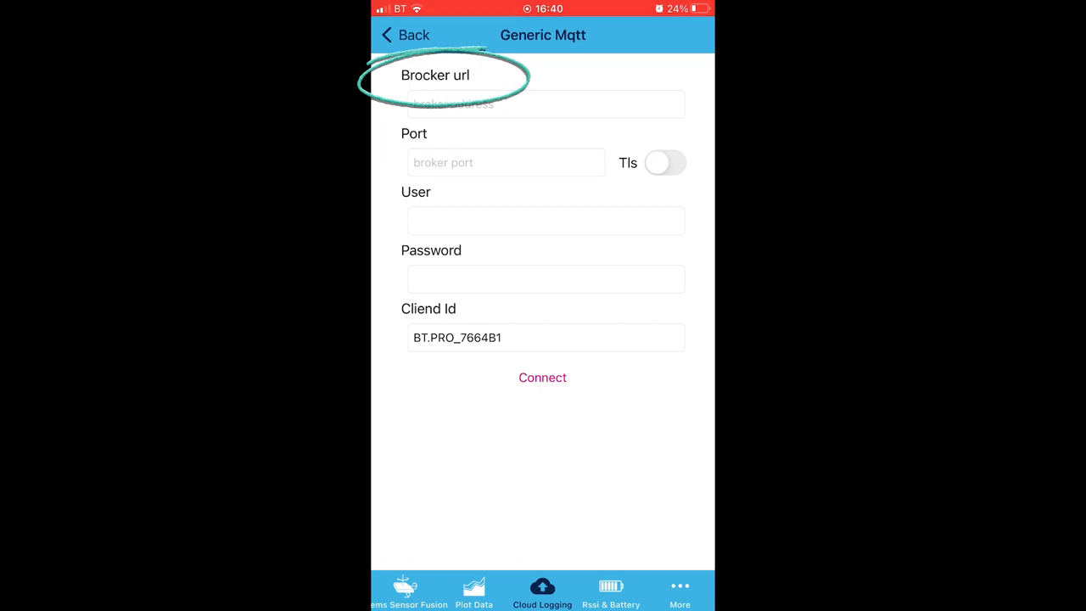
pyautogui.click(404, 34)
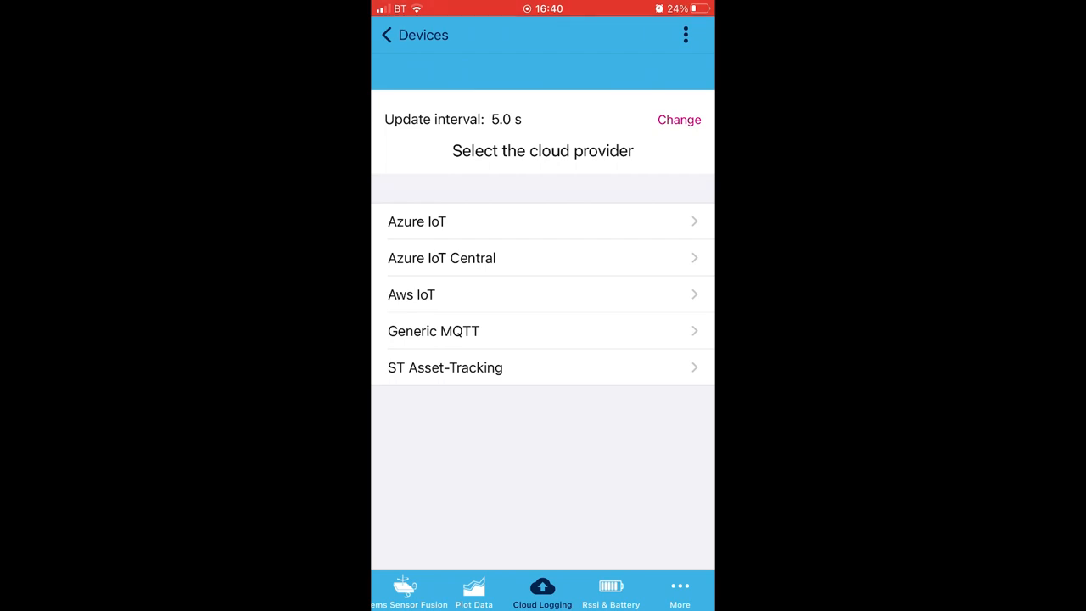
pyautogui.click(444, 367)
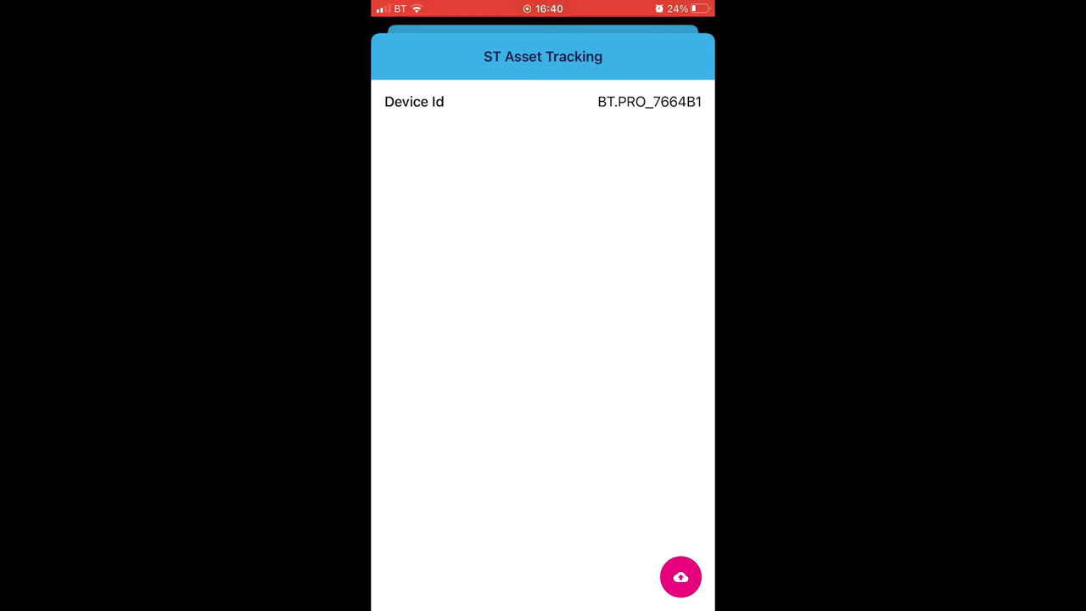
pyautogui.click(680, 577)
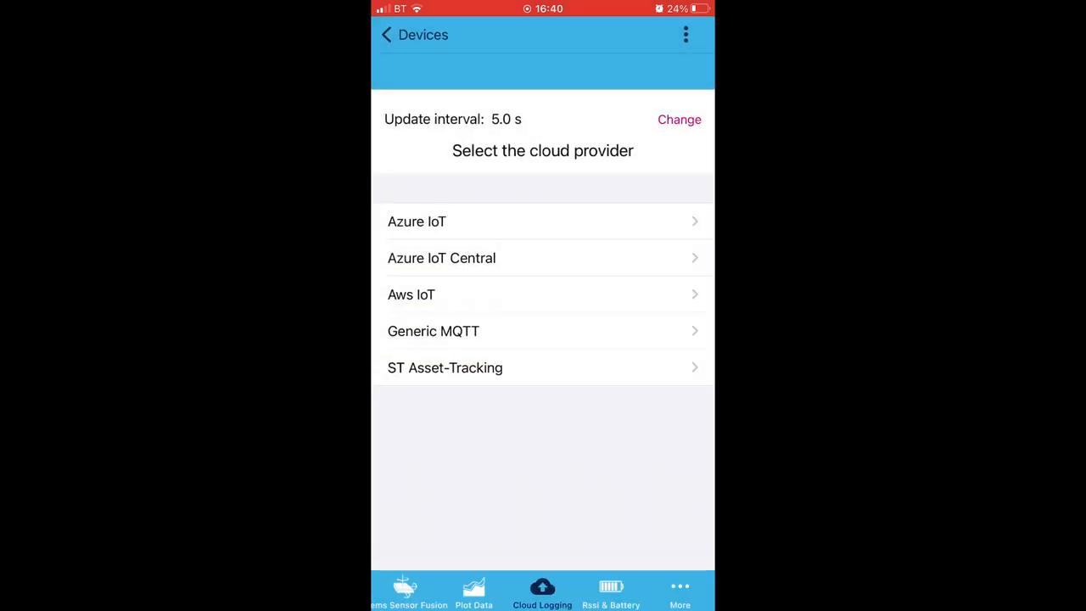
pyautogui.click(610, 591)
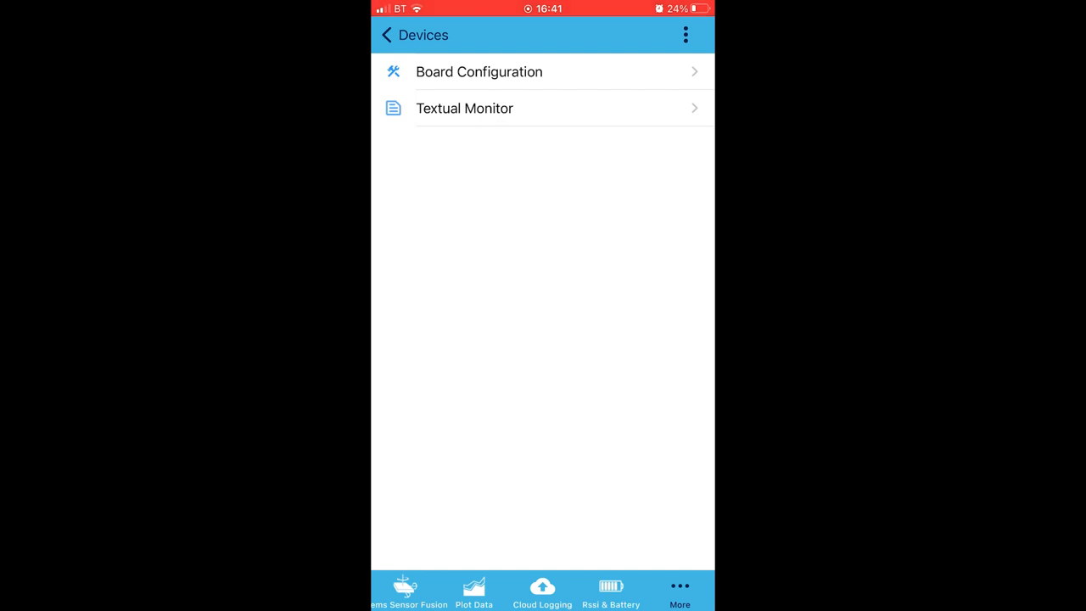
pyautogui.click(478, 71)
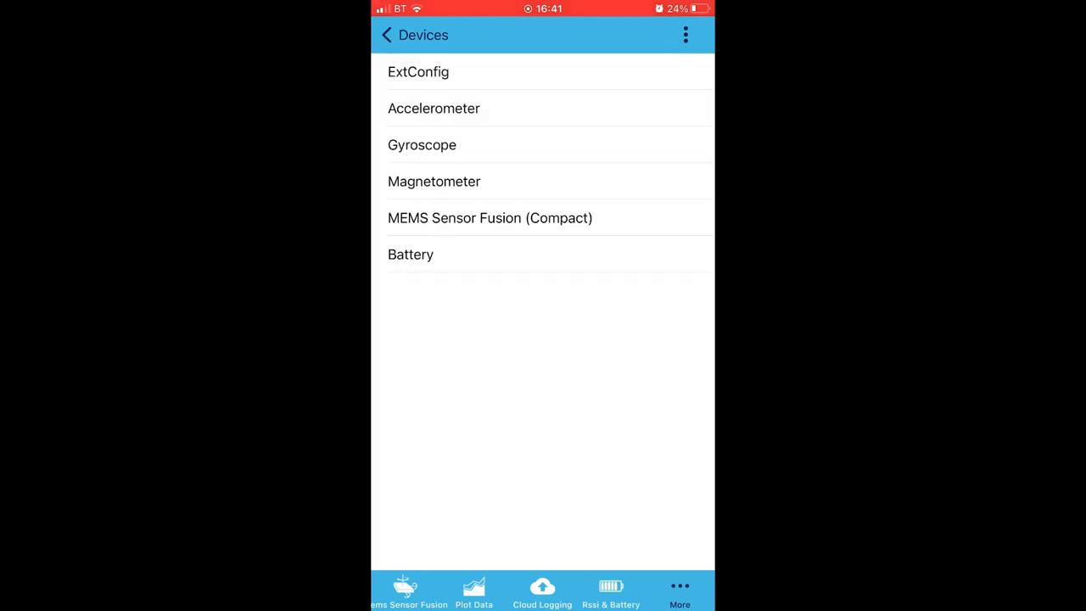
pyautogui.click(435, 109)
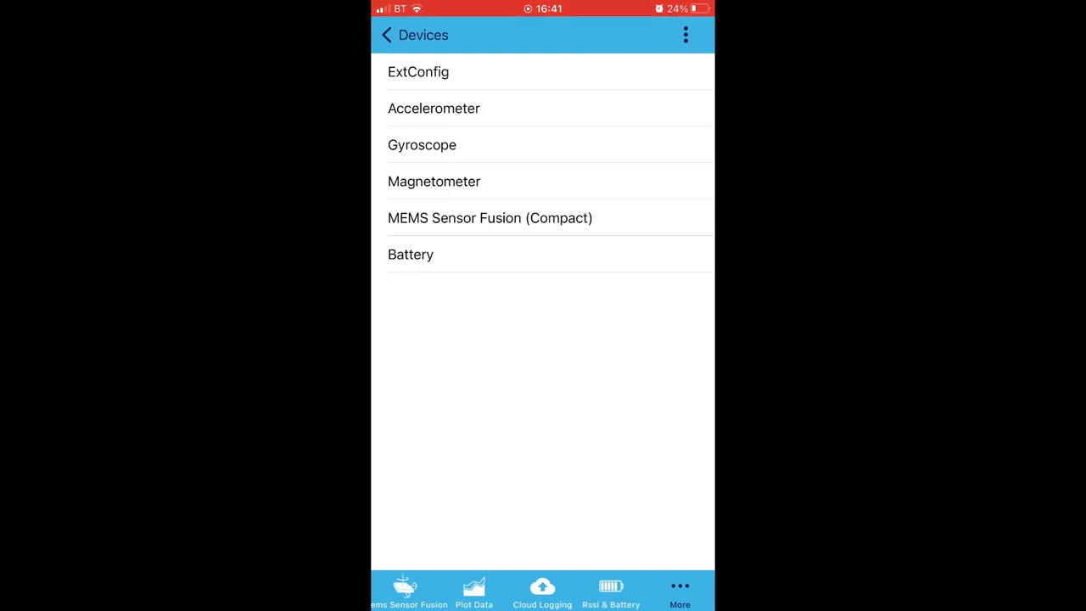
pyautogui.click(435, 180)
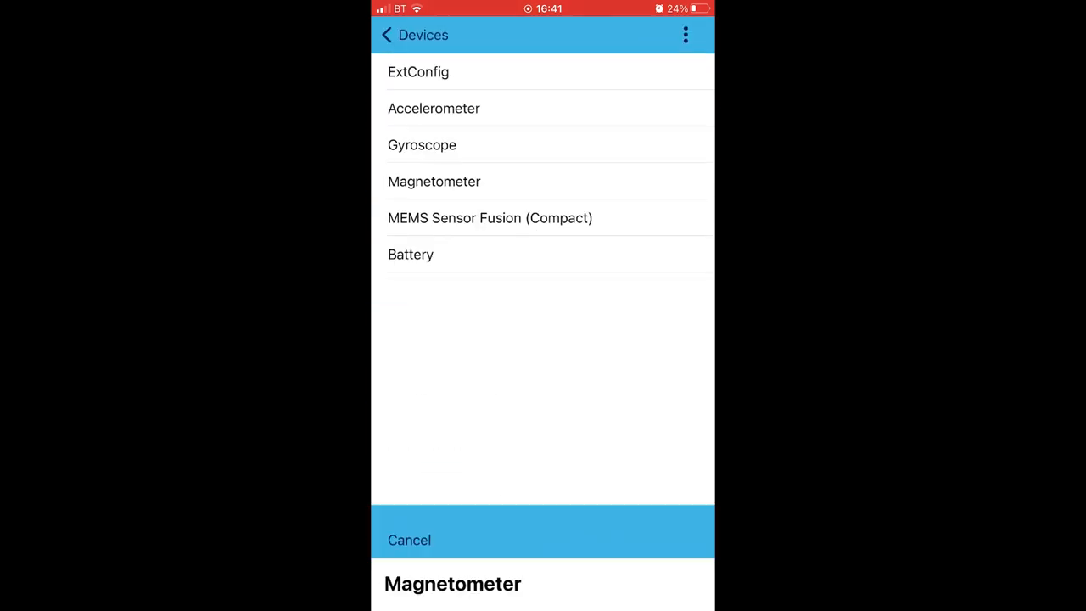
pyautogui.click(489, 217)
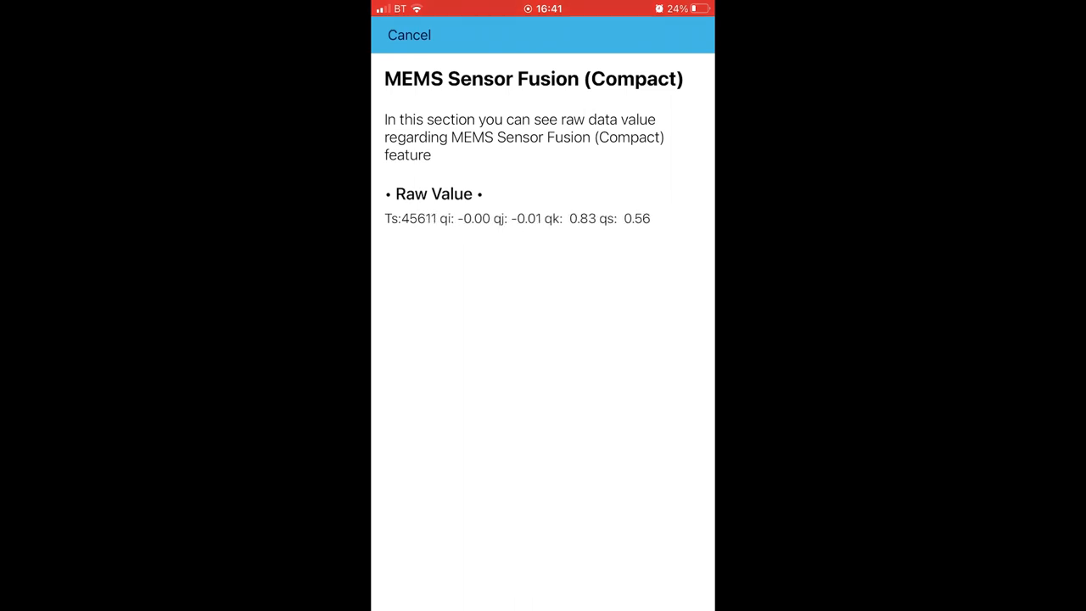
pyautogui.click(409, 34)
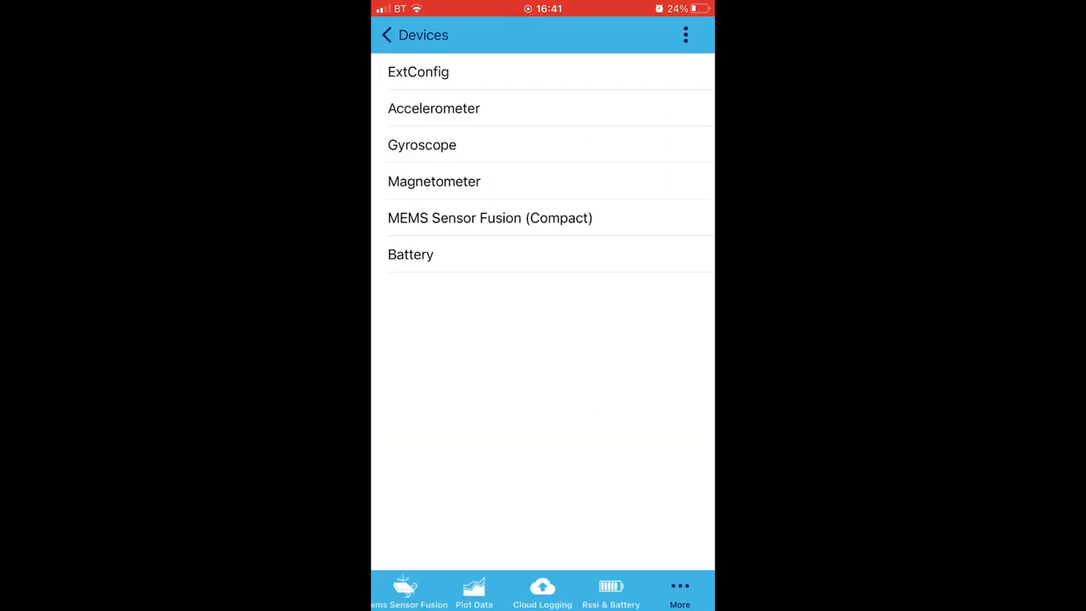
pyautogui.click(410, 255)
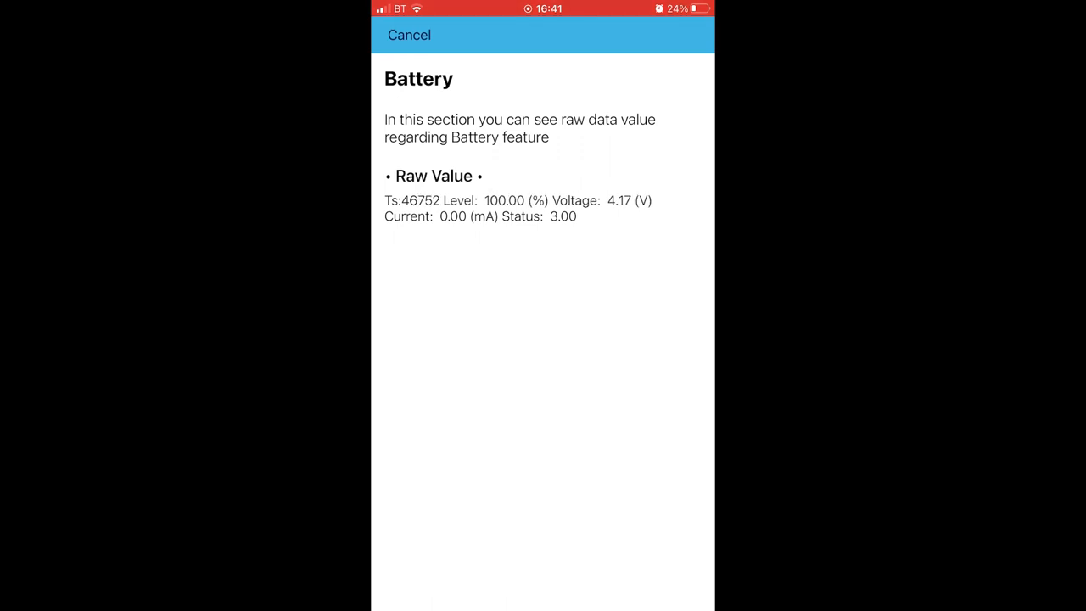
pyautogui.click(409, 34)
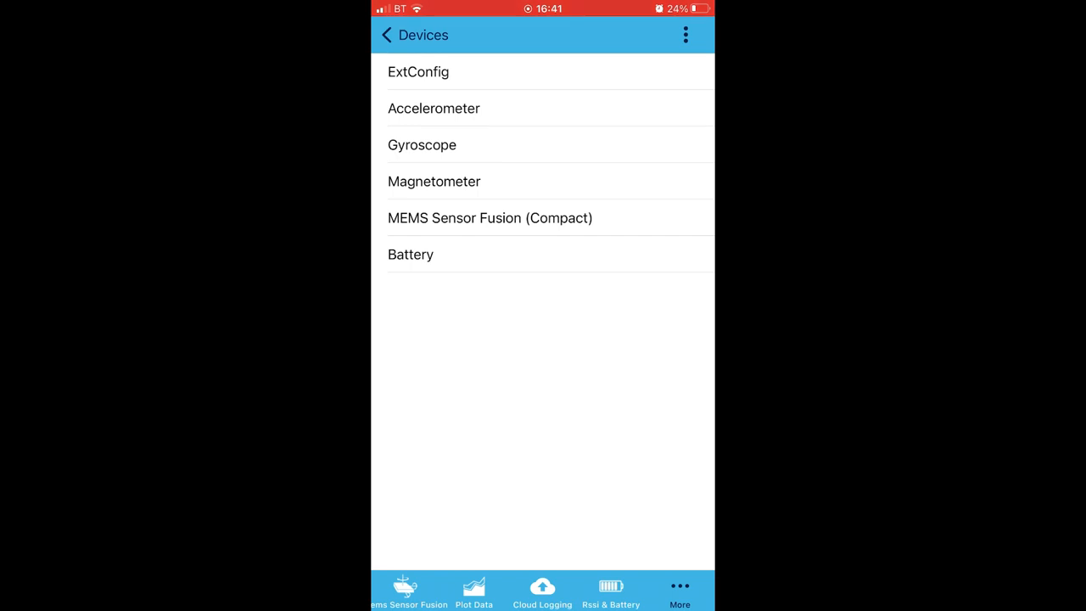
pyautogui.click(417, 71)
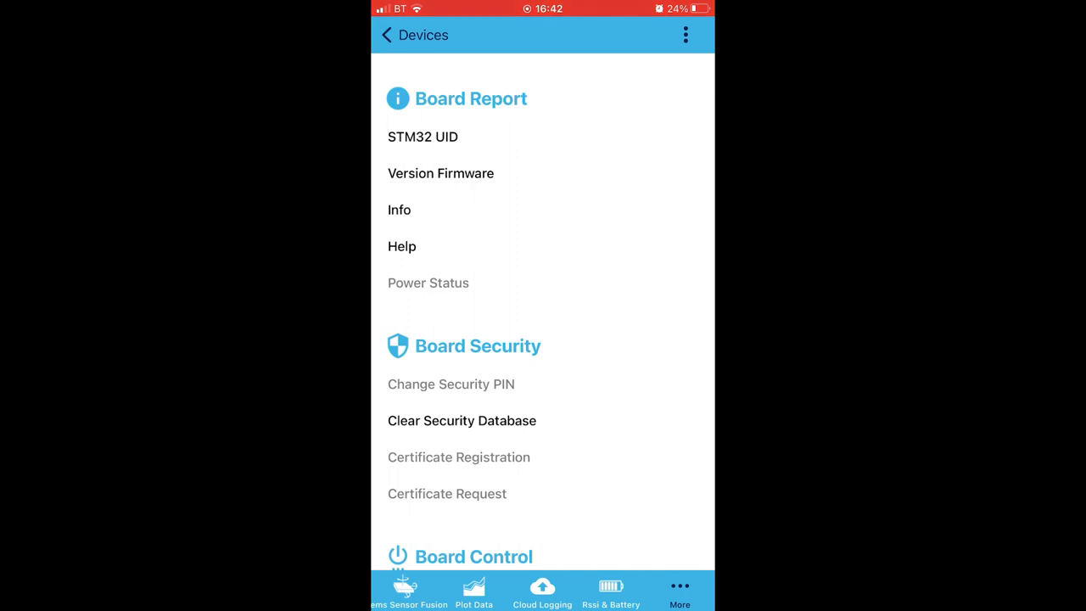
# - View and dismiss the board's STM32 UID, firmware version and build information readouts
pyautogui.click(422, 136)
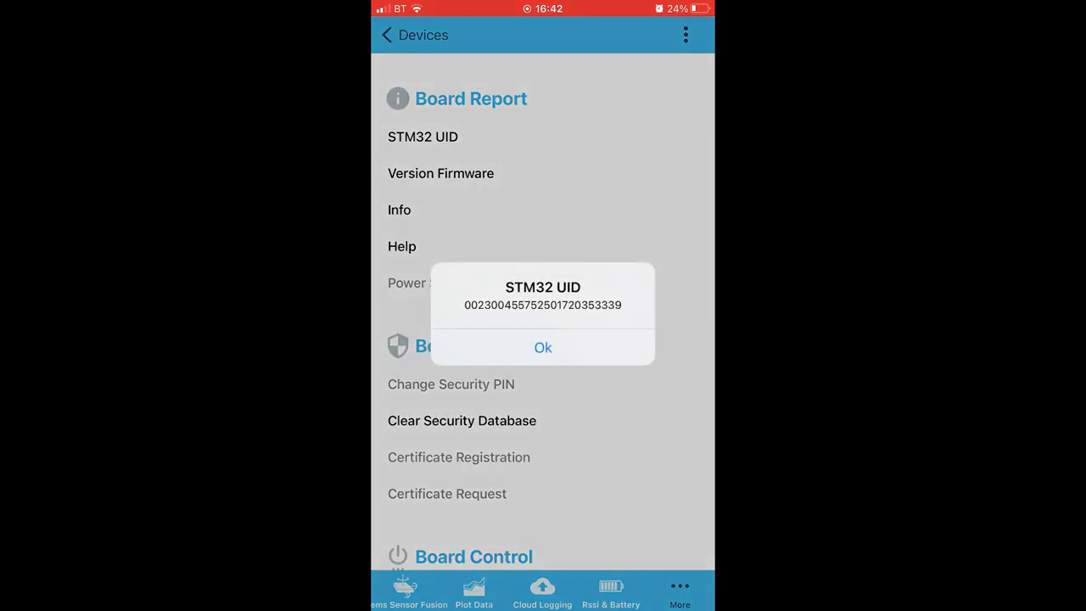
pyautogui.click(543, 346)
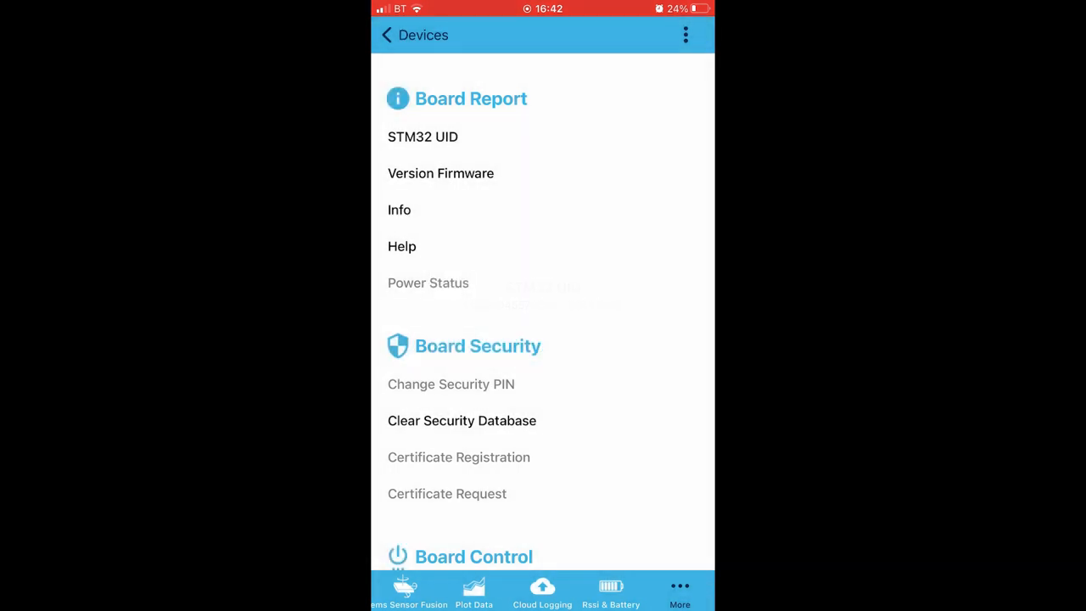
pyautogui.click(441, 173)
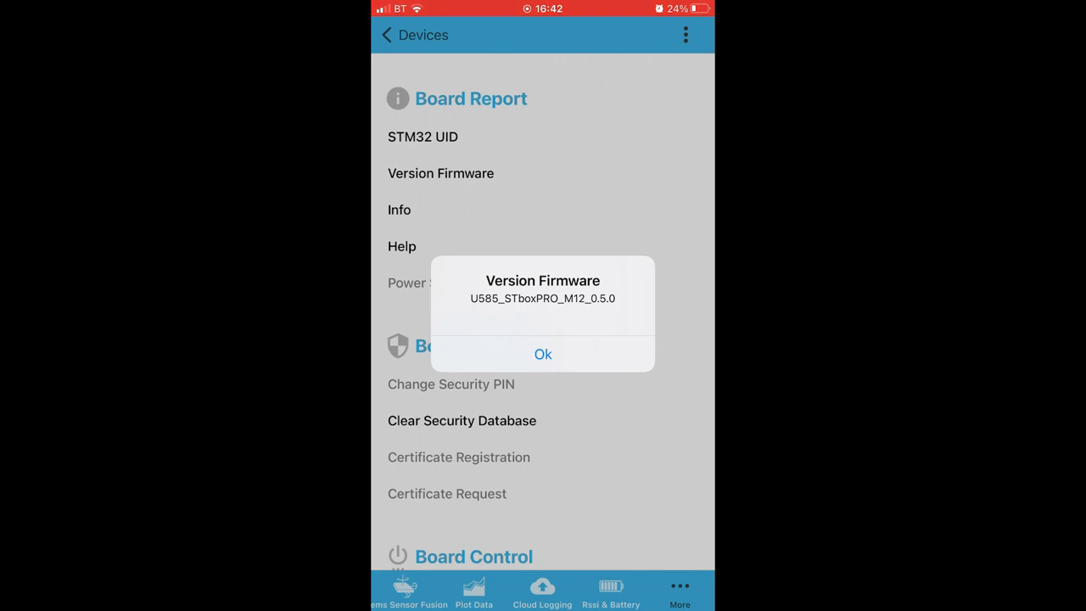
pyautogui.click(543, 354)
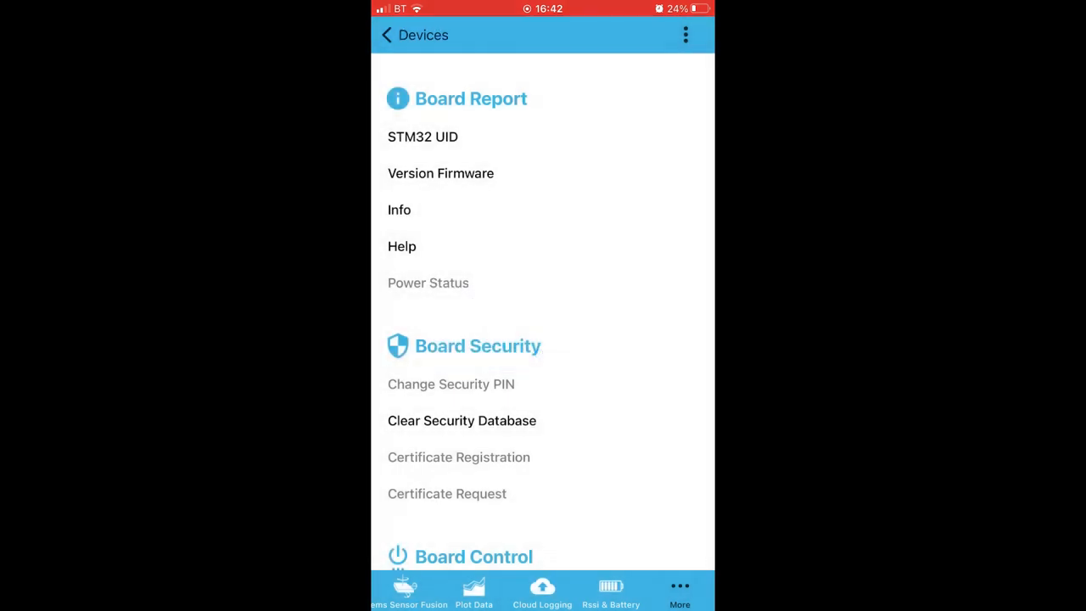
pyautogui.click(398, 210)
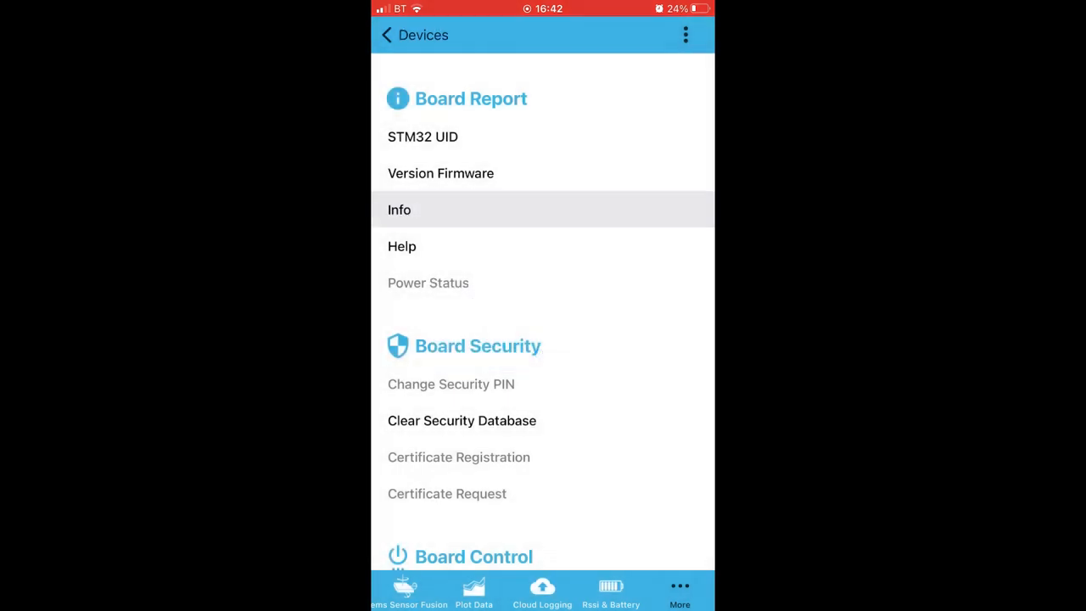
pyautogui.click(398, 211)
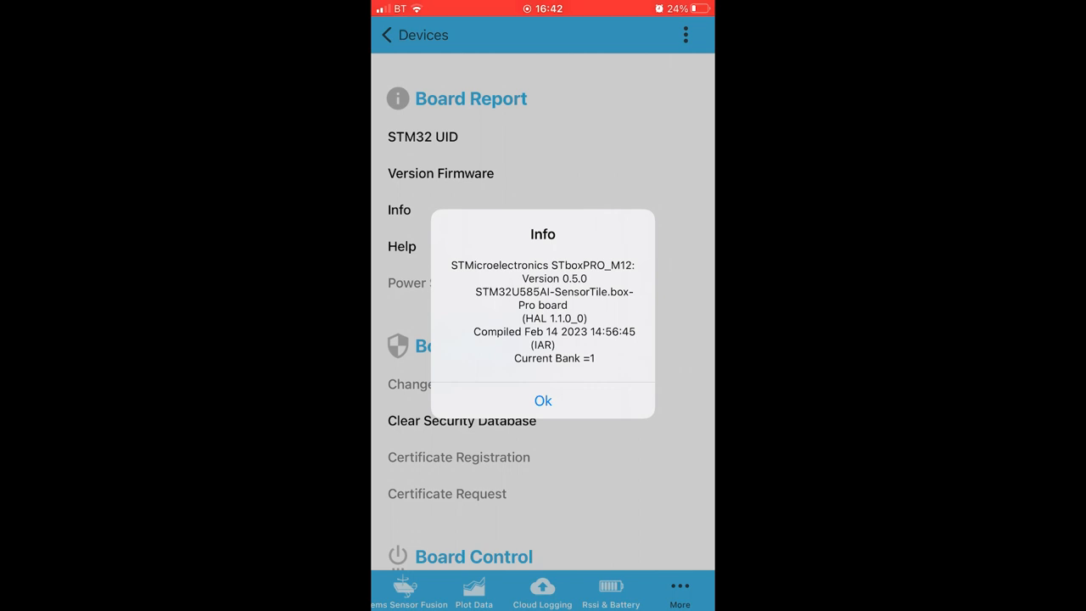
pyautogui.click(542, 401)
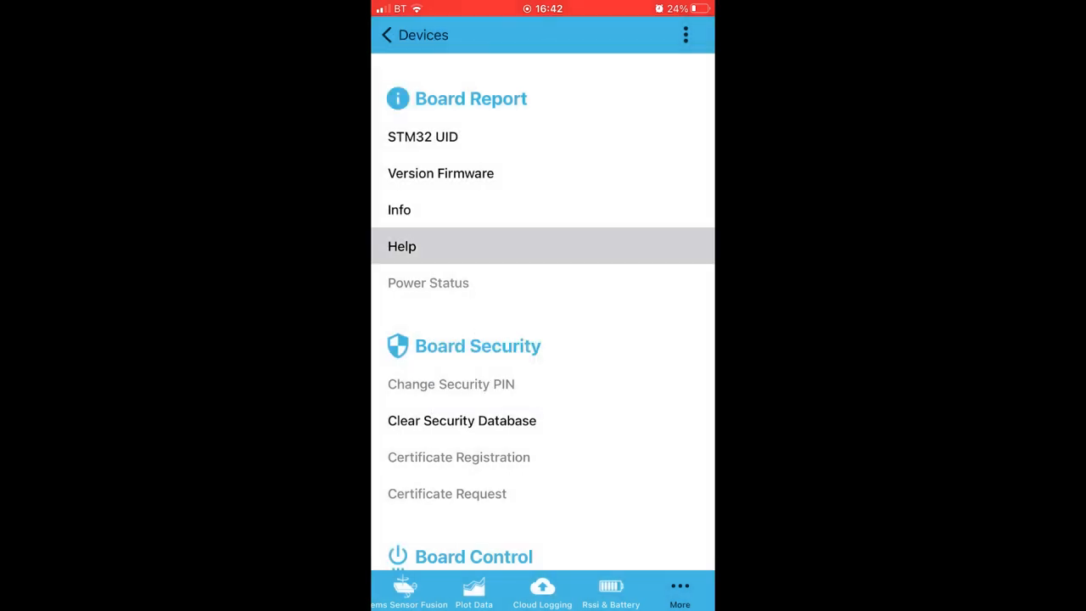
# - View and dismiss the board's help text, then clear its security database
pyautogui.click(401, 246)
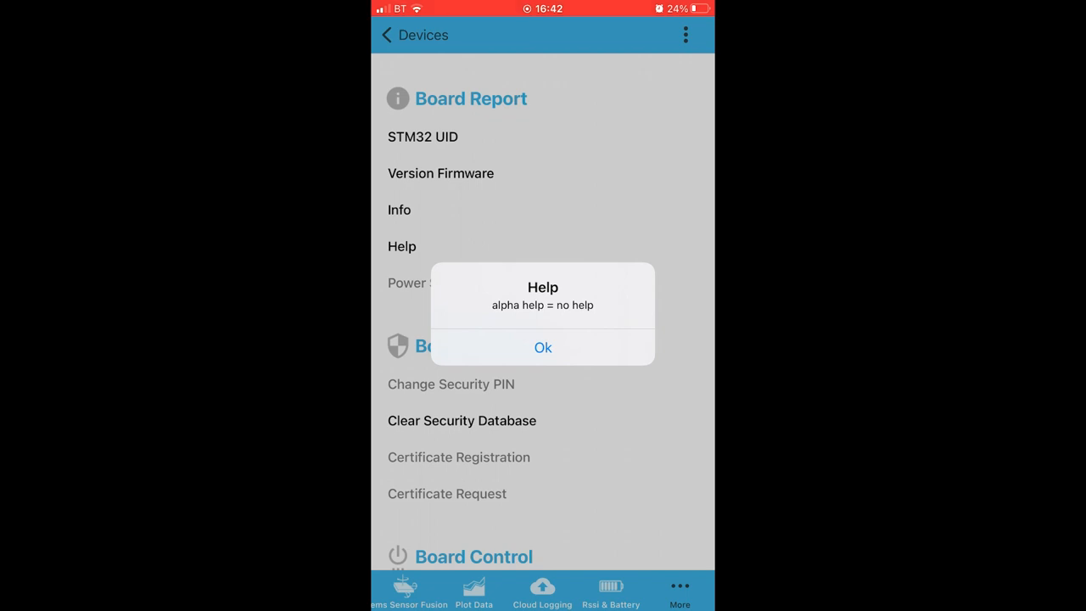
pyautogui.click(542, 346)
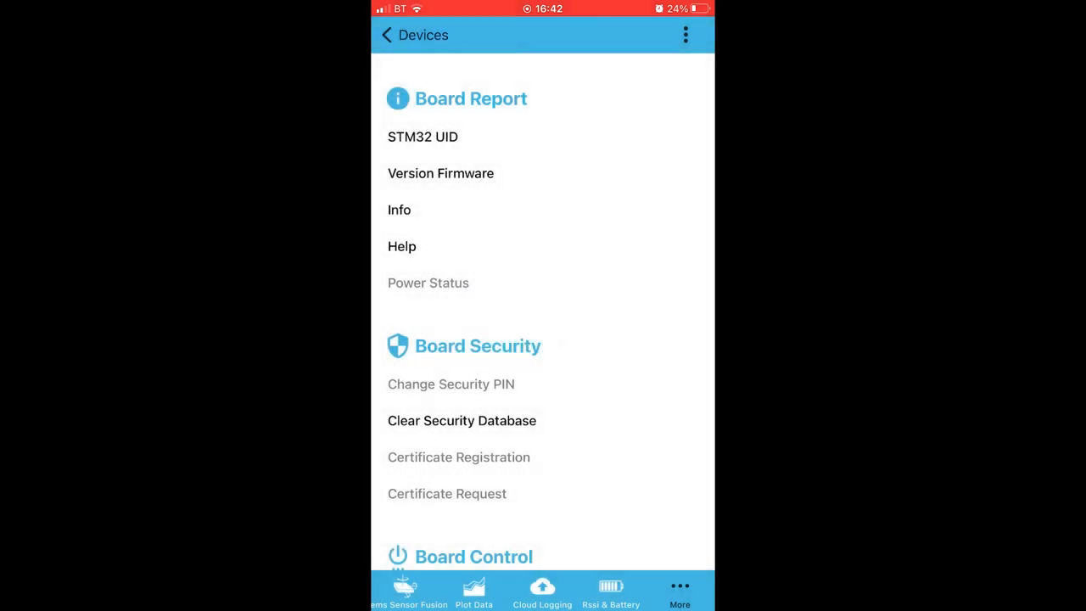
pyautogui.click(462, 421)
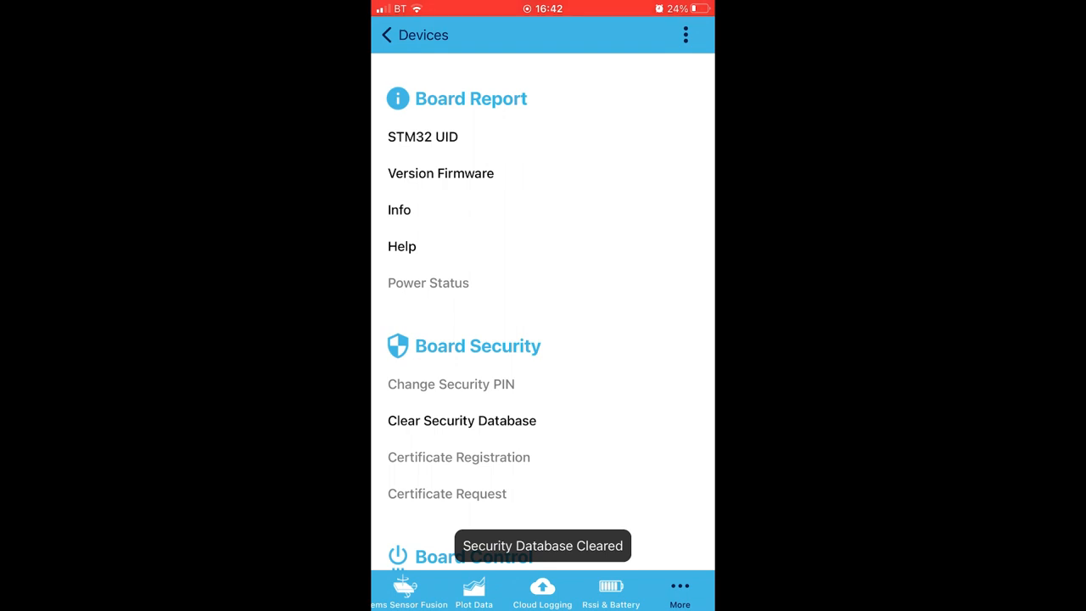
pyautogui.scroll(-3)
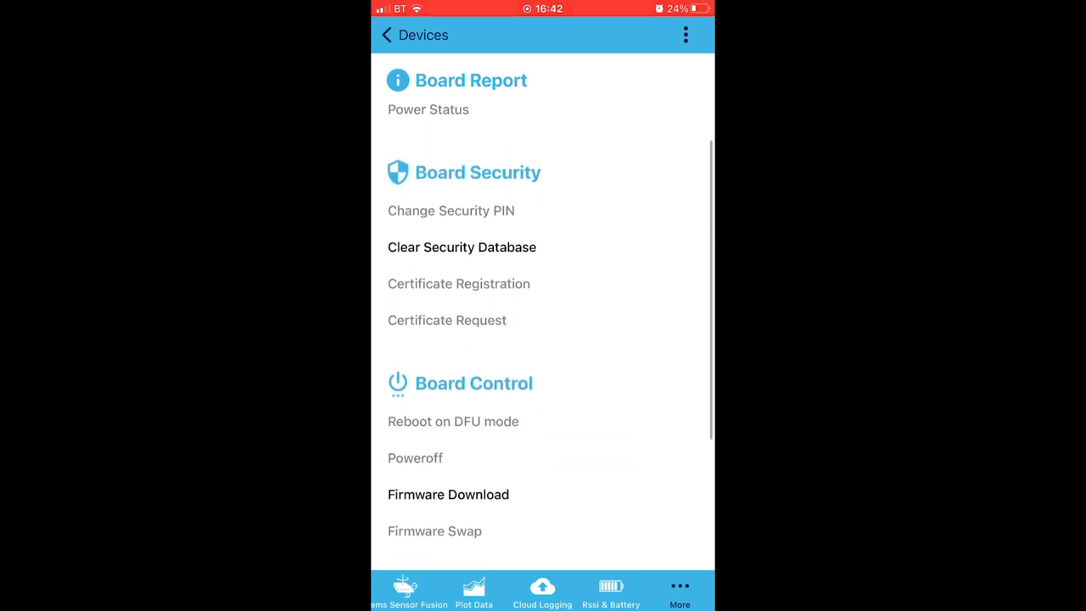
pyautogui.scroll(-3)
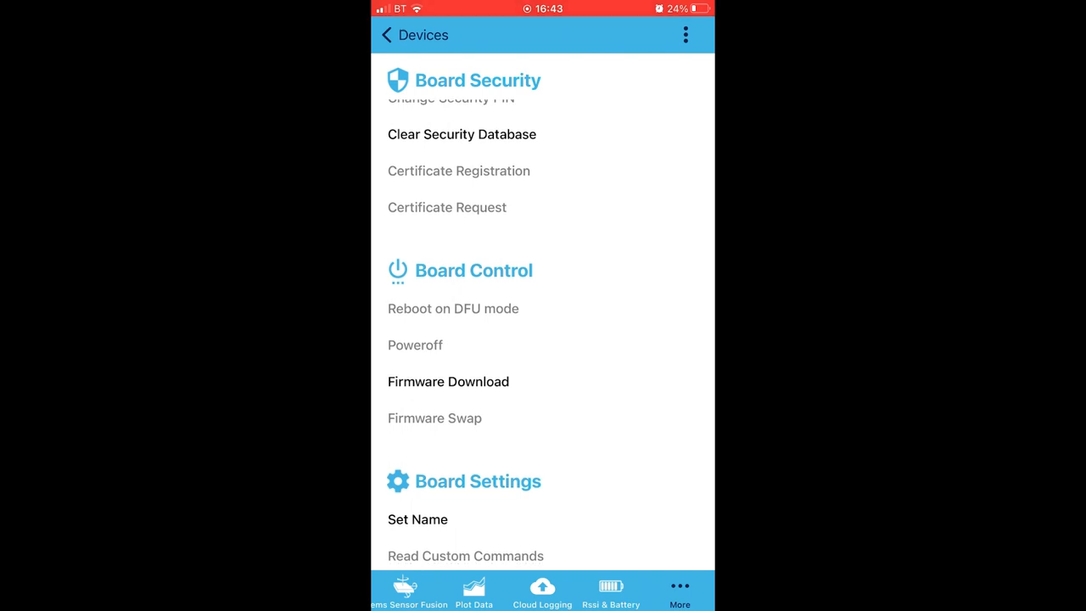
pyautogui.click(448, 380)
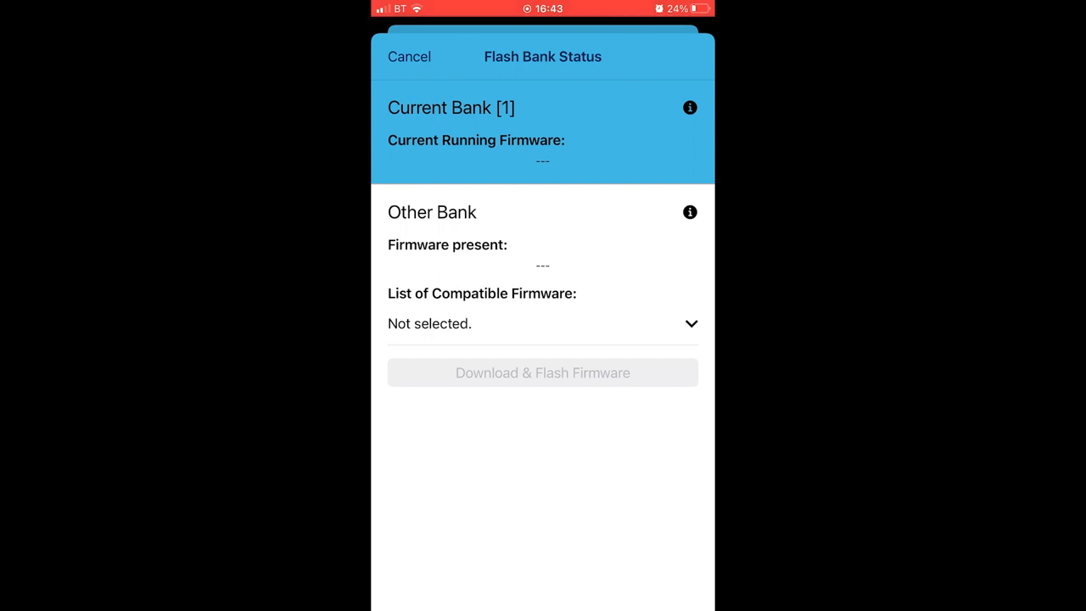
pyautogui.click(543, 323)
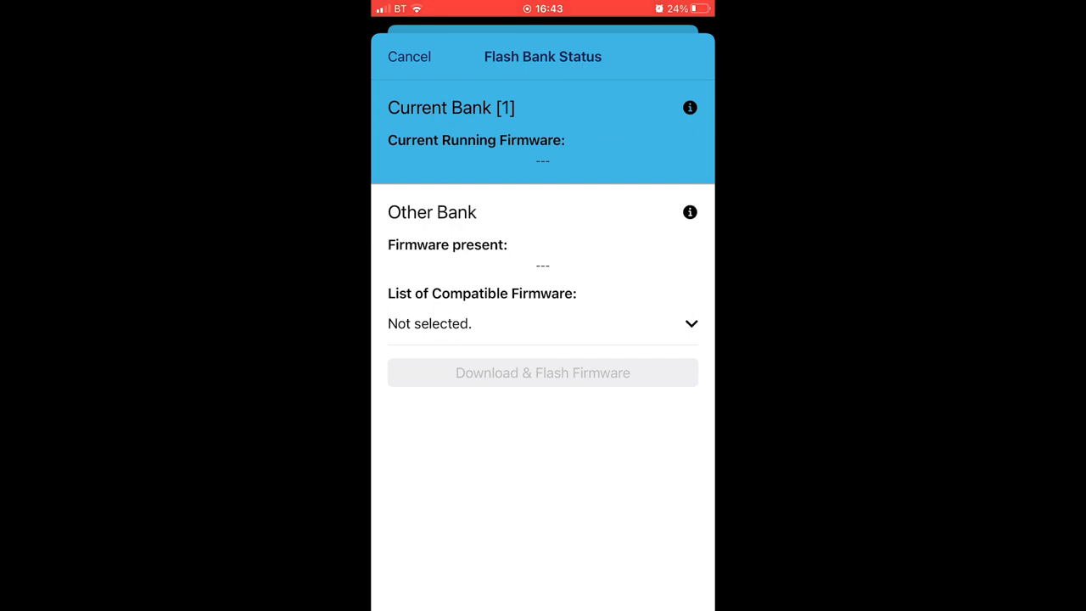
pyautogui.click(408, 58)
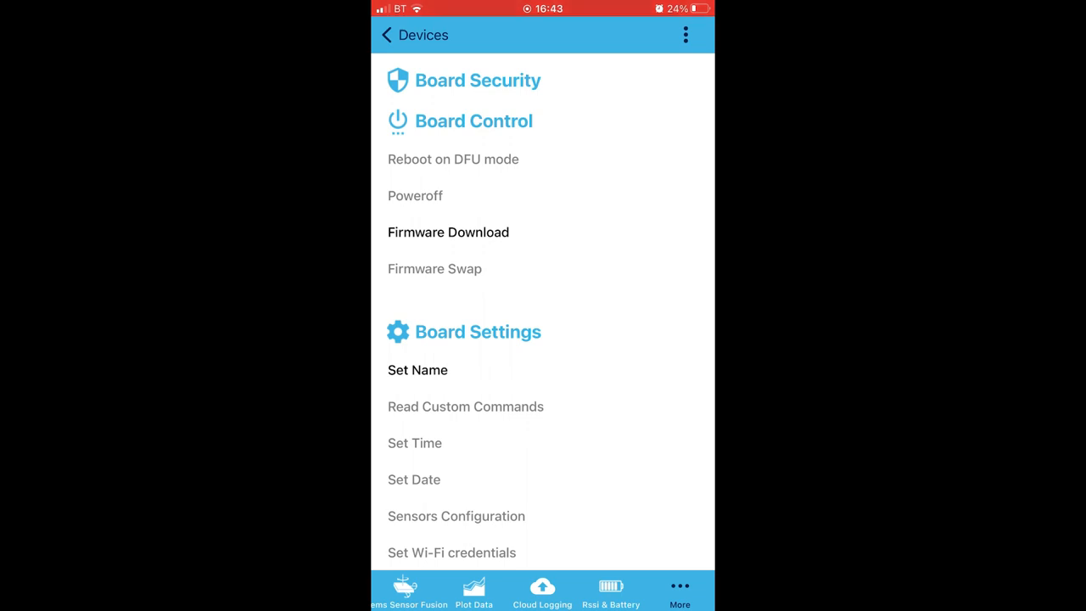
# - Set the board name to Bert via Set Name and return to the start screen
pyautogui.click(417, 370)
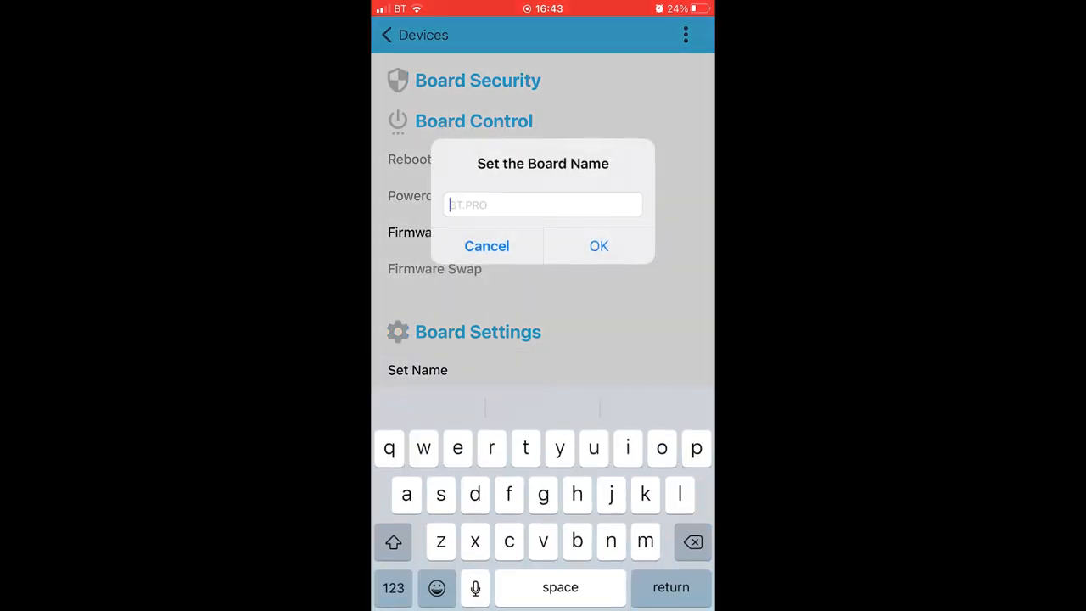
pyautogui.click(393, 541)
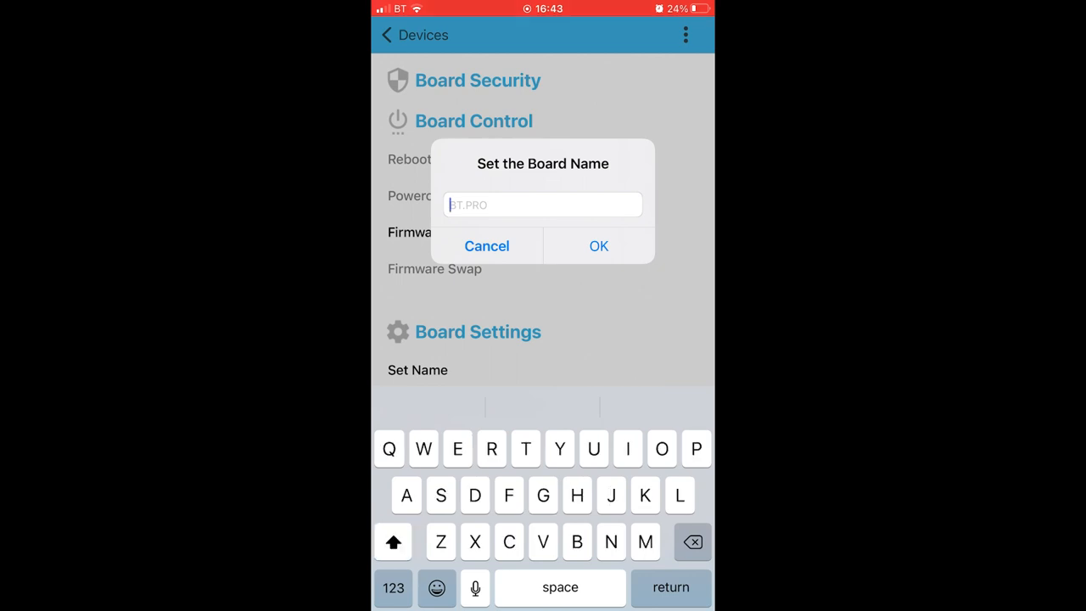
pyautogui.write('B')
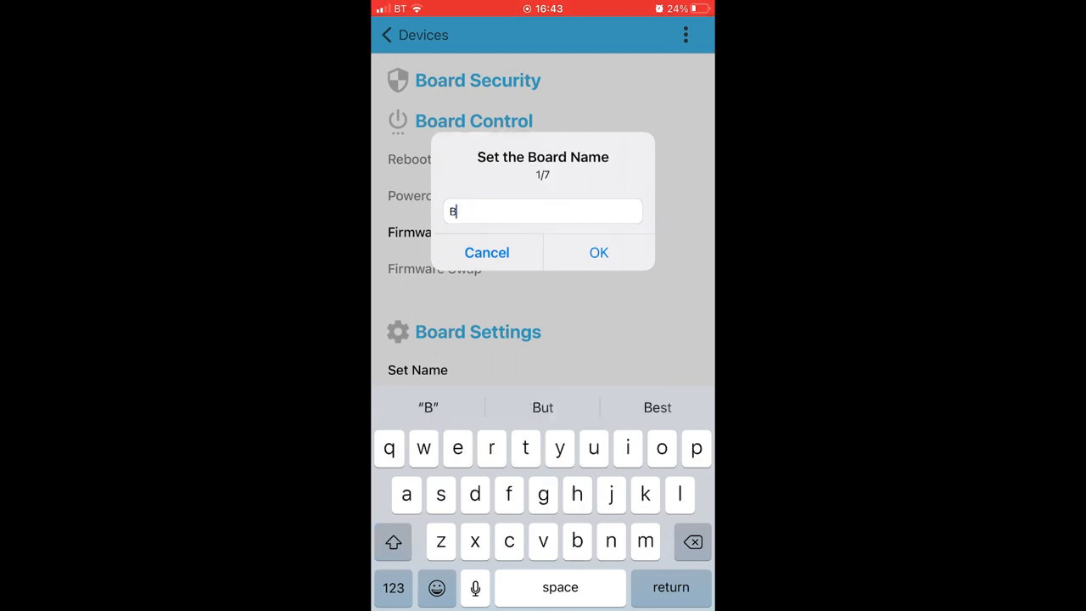
pyautogui.write('ert')
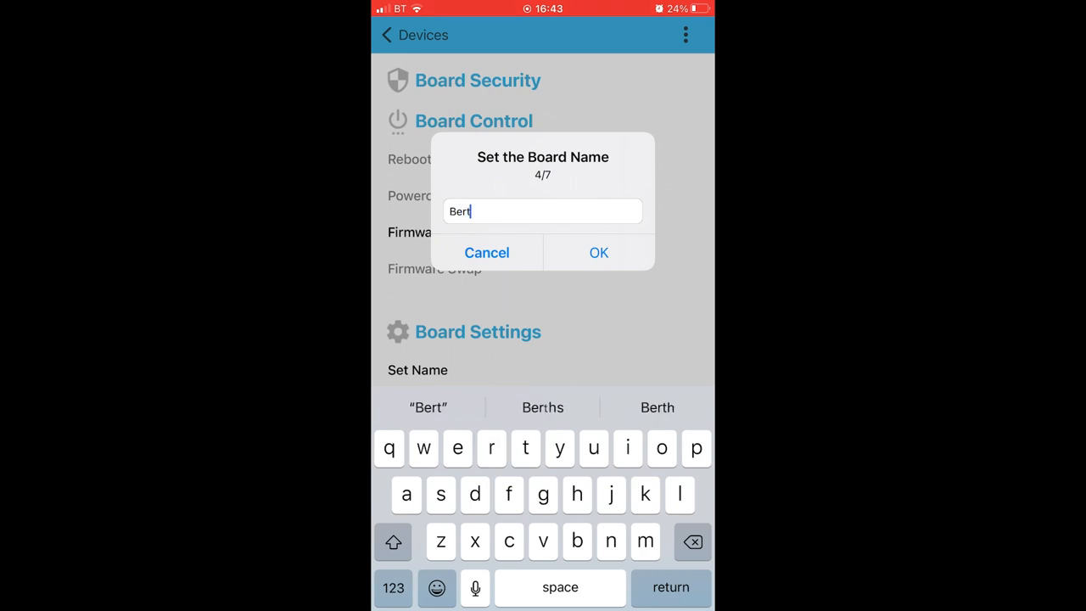
pyautogui.click(597, 251)
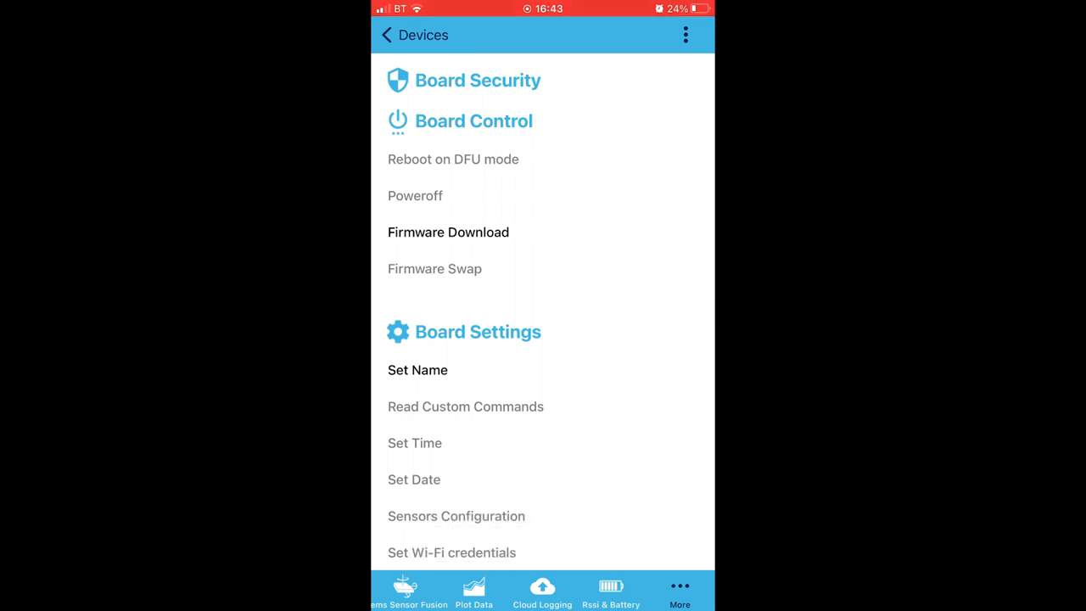
pyautogui.click(387, 34)
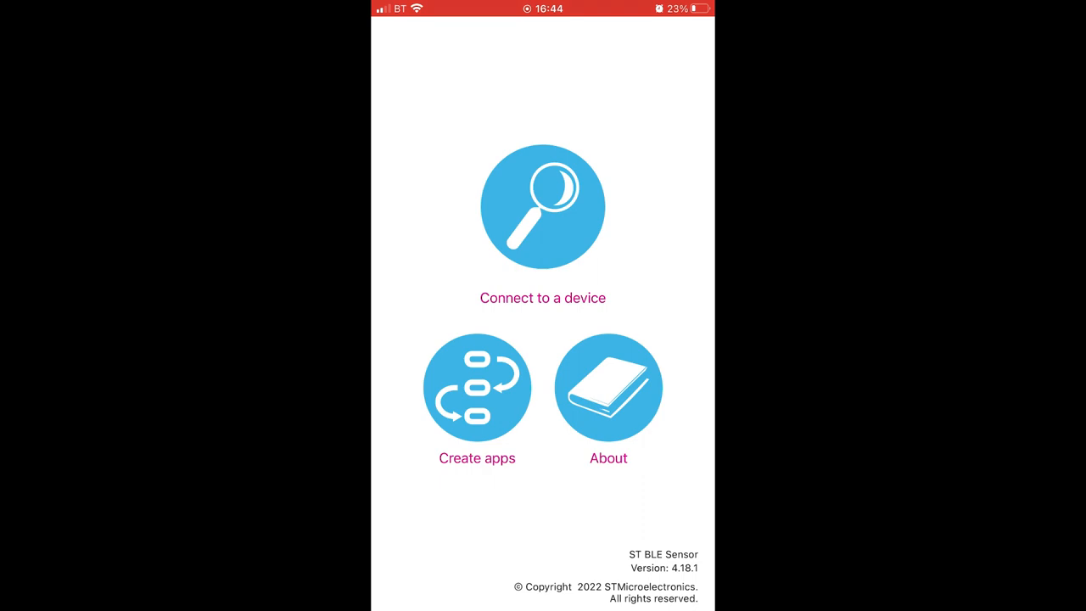
# - Open the Human Activity recognition overview, start its board chooser showing Bert, then go back to AI & MLC
pyautogui.click(477, 387)
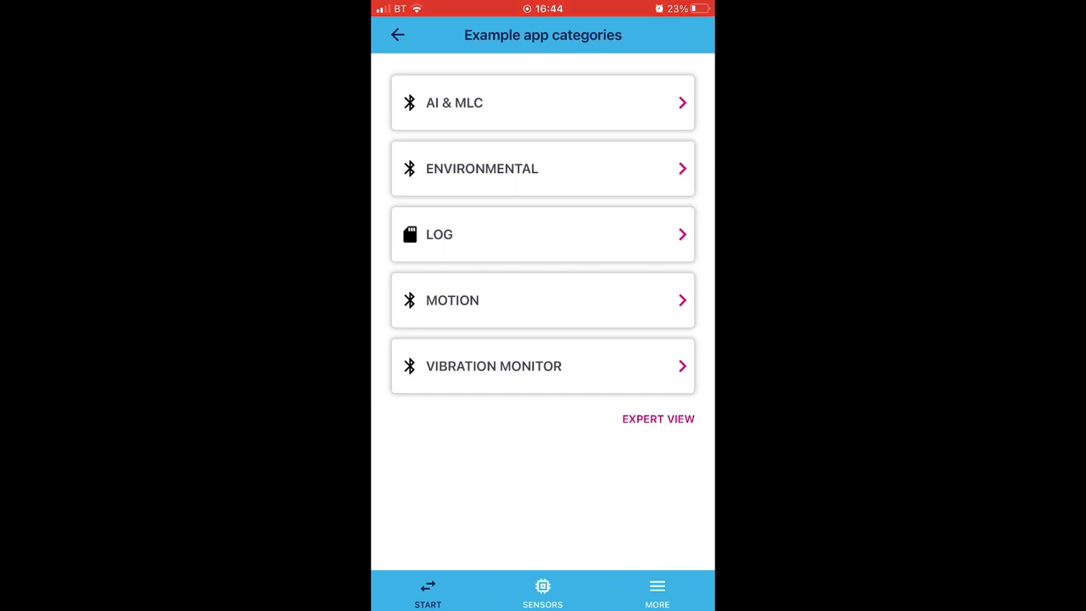
pyautogui.click(543, 104)
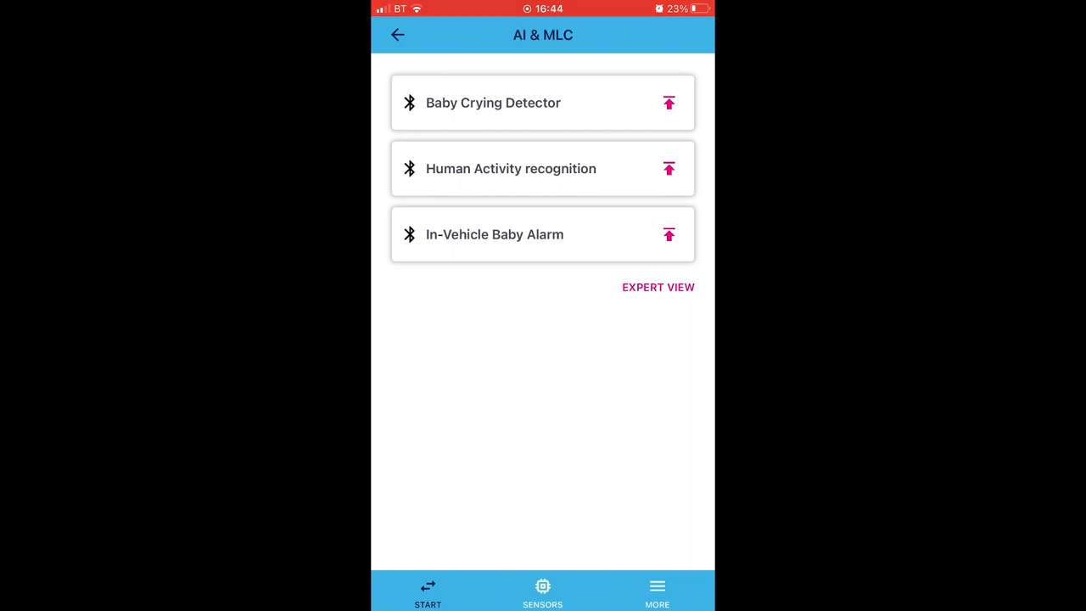
pyautogui.click(511, 168)
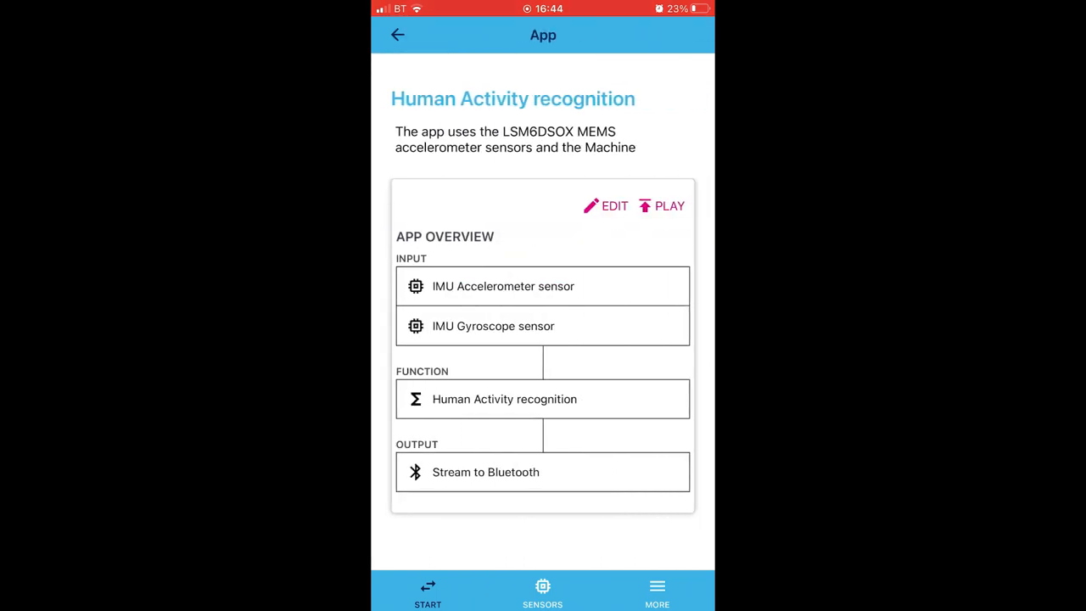
pyautogui.click(668, 205)
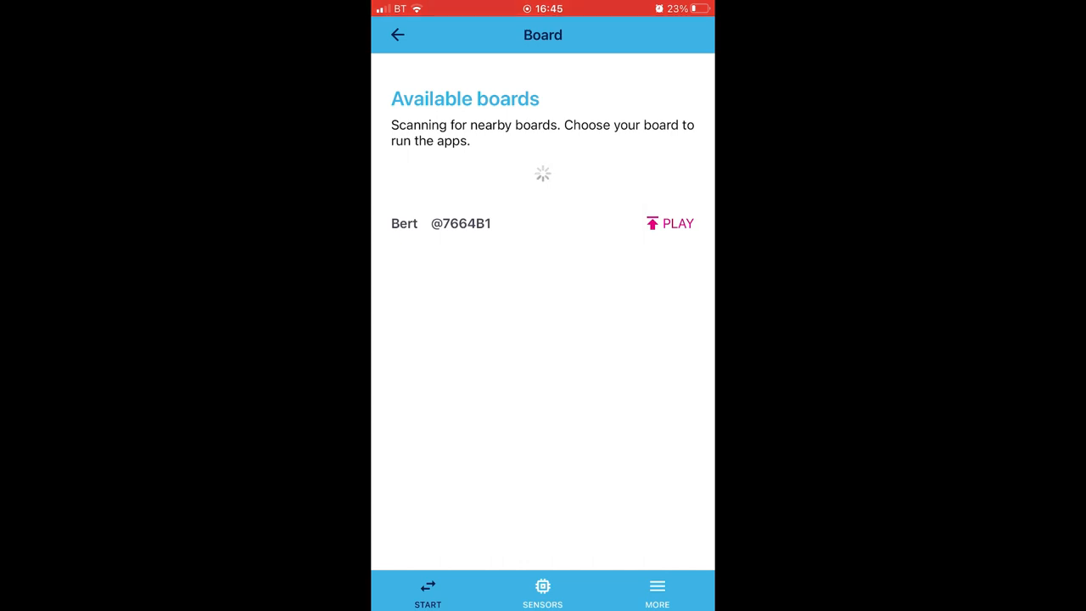
pyautogui.click(677, 224)
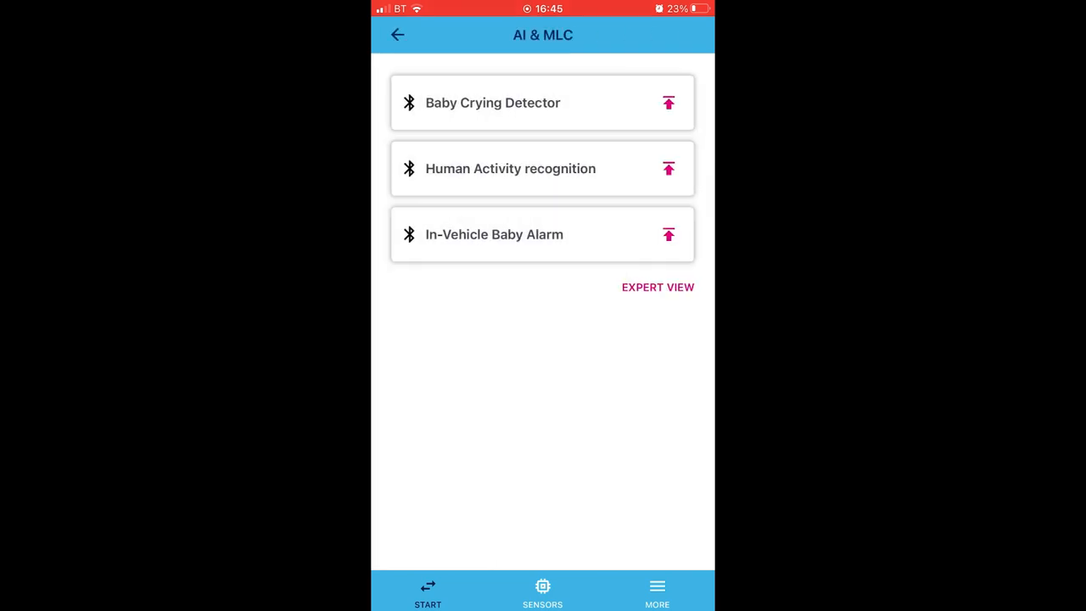
# - Browse the Log, Vibration Monitor and Custom Apps screens, then open the available sensors list
pyautogui.click(397, 34)
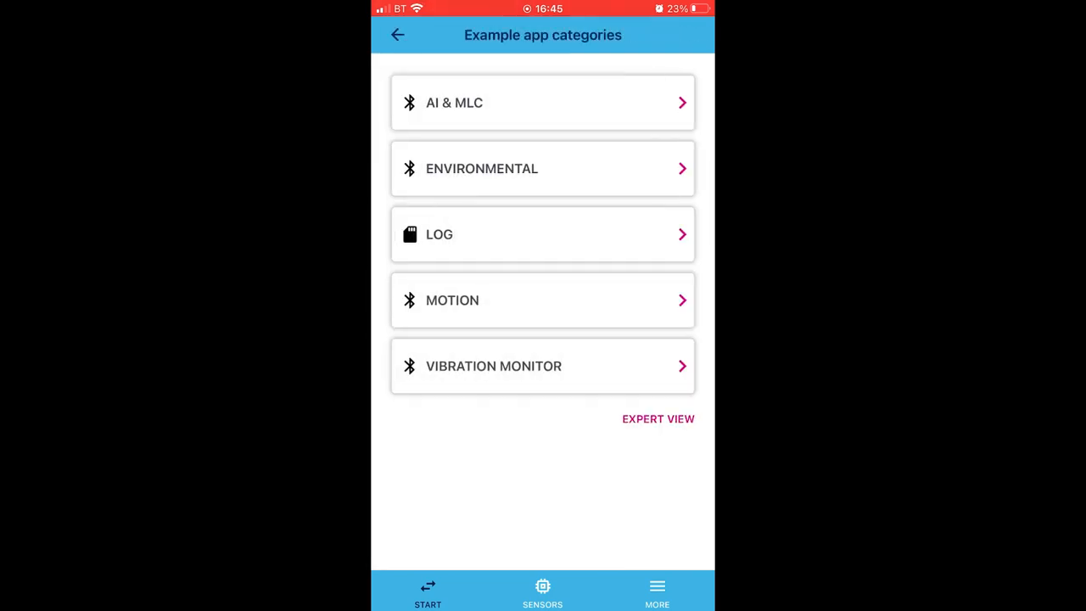
pyautogui.click(543, 168)
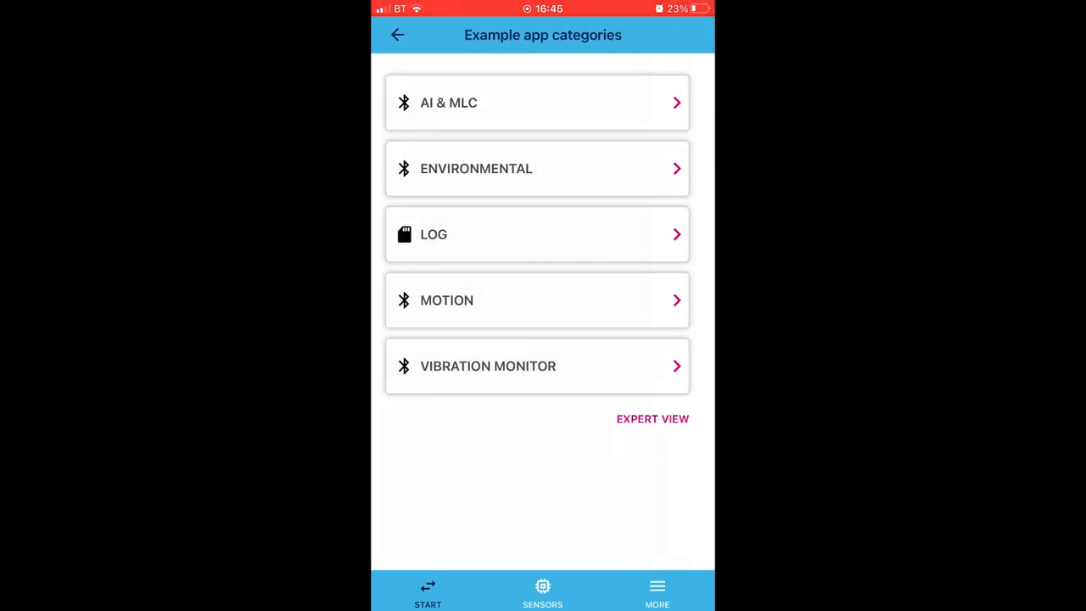
pyautogui.click(536, 234)
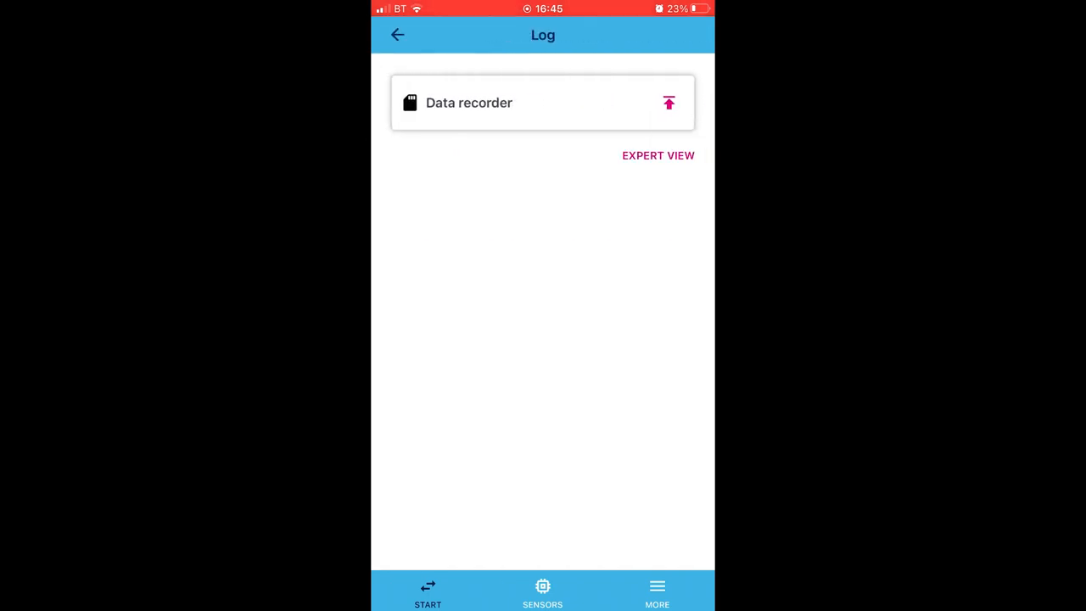
pyautogui.click(396, 34)
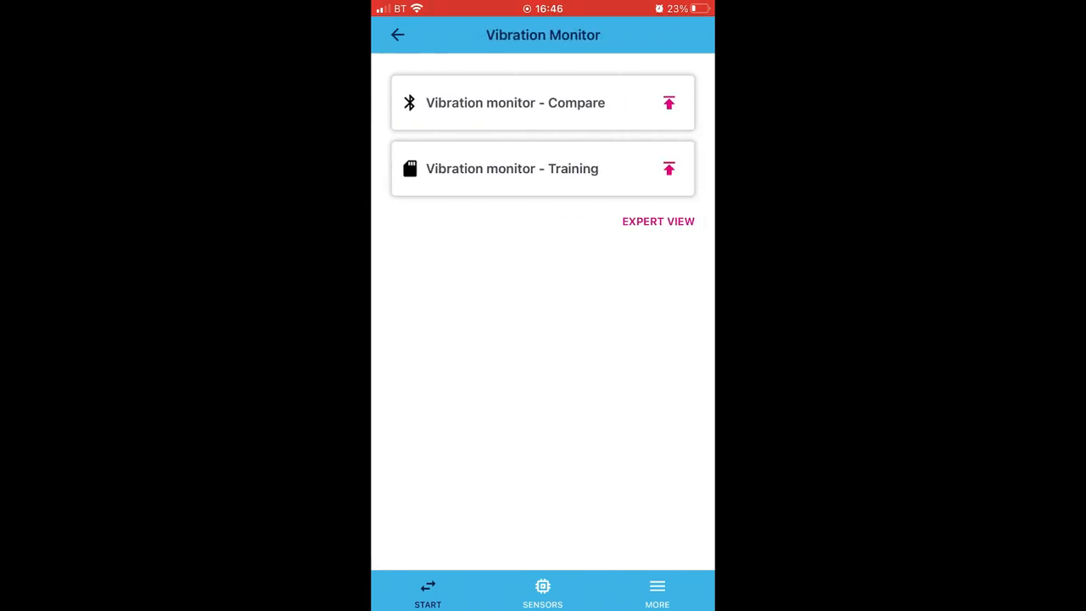
pyautogui.click(397, 33)
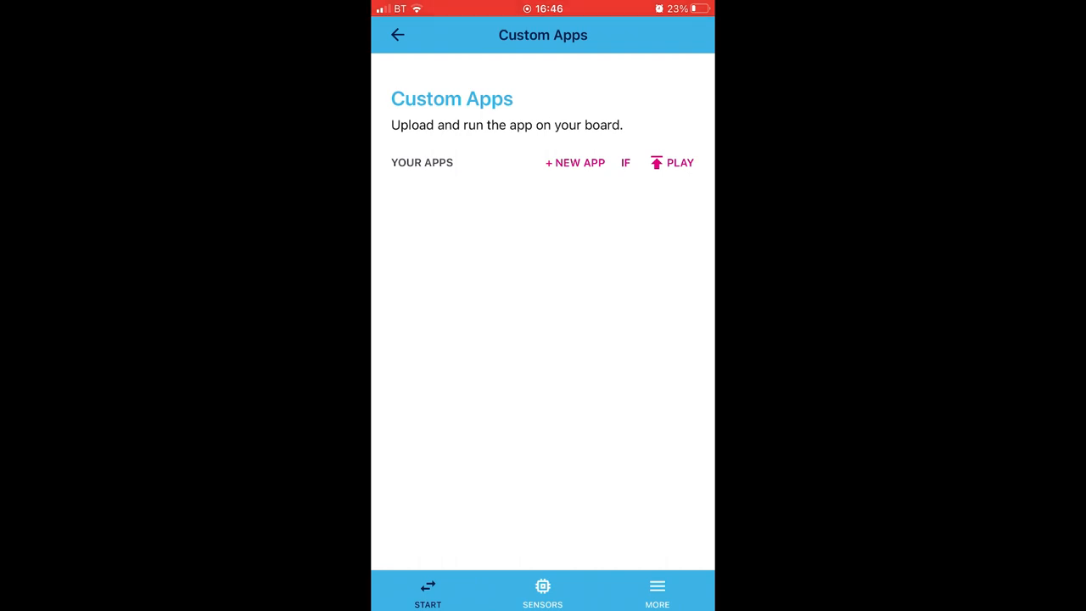
pyautogui.click(573, 163)
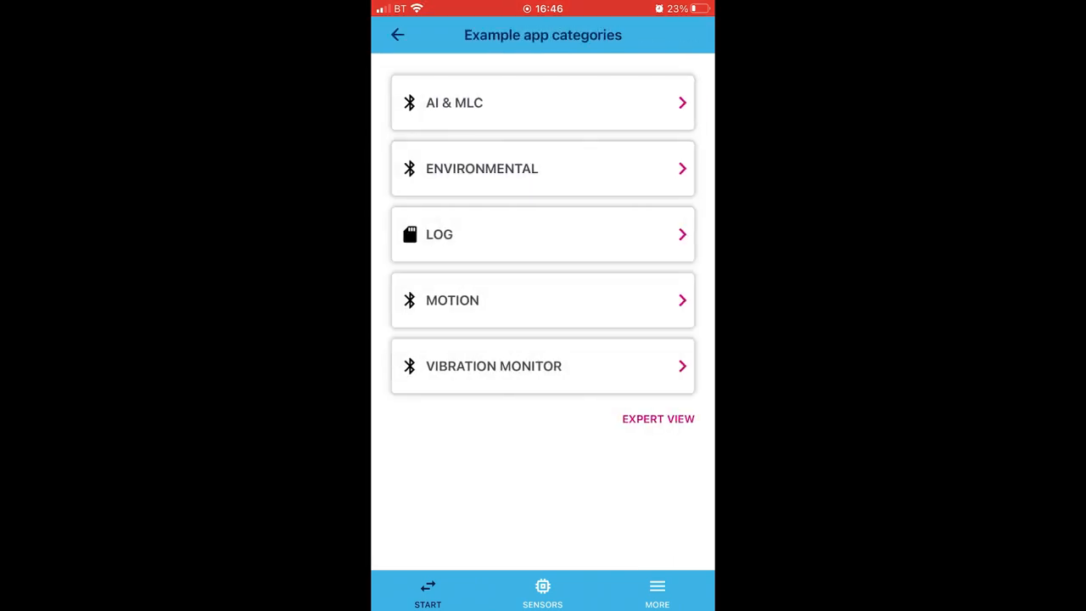
pyautogui.click(543, 592)
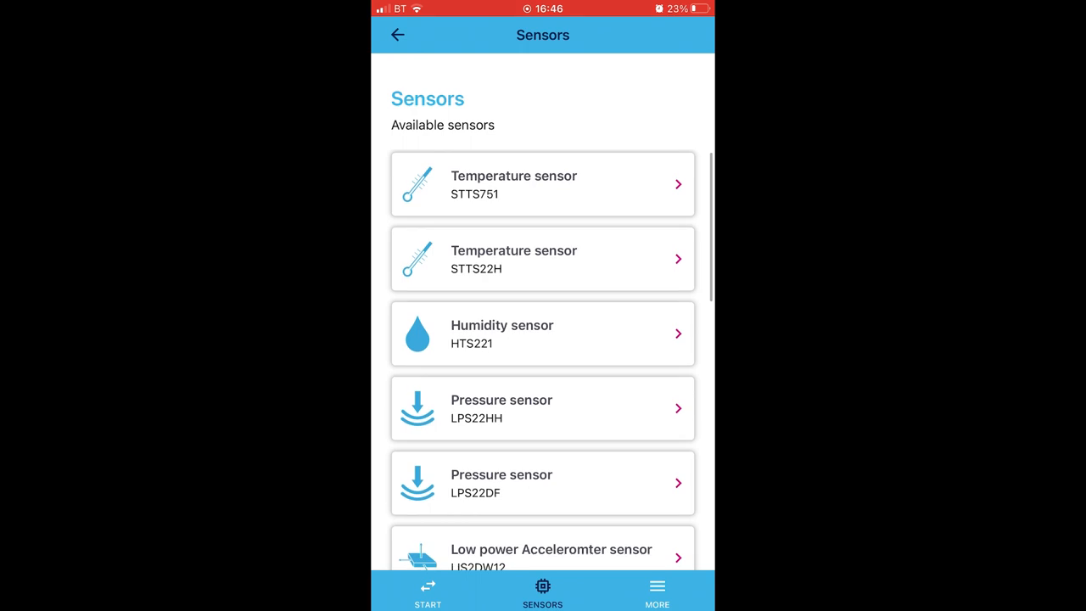
# - Scroll down the sensor list and check the NFC sensor's details, then return to the list
pyautogui.scroll(-3)
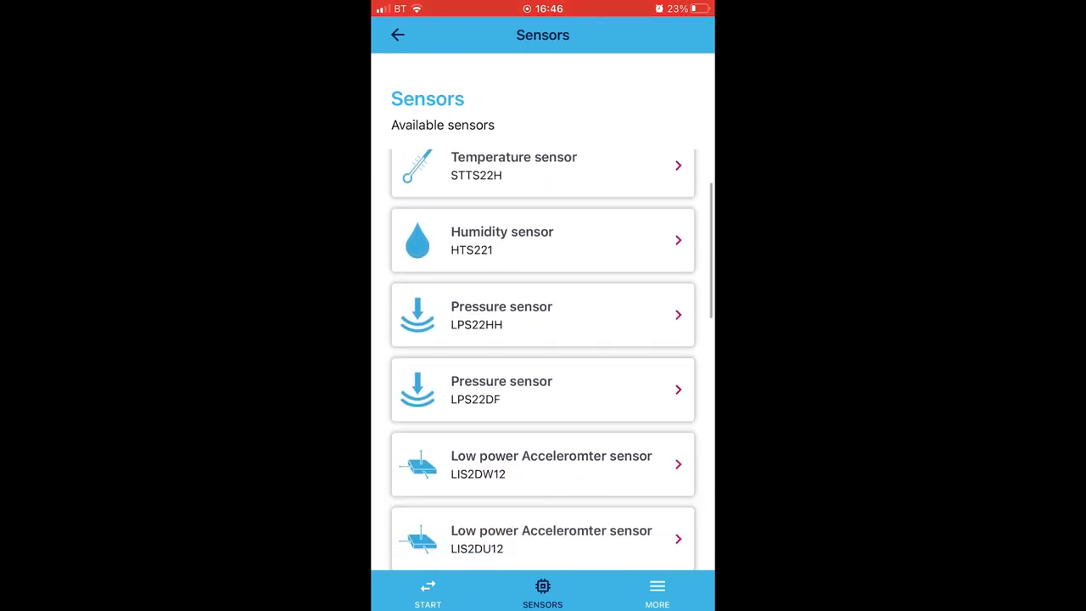
pyautogui.scroll(-3)
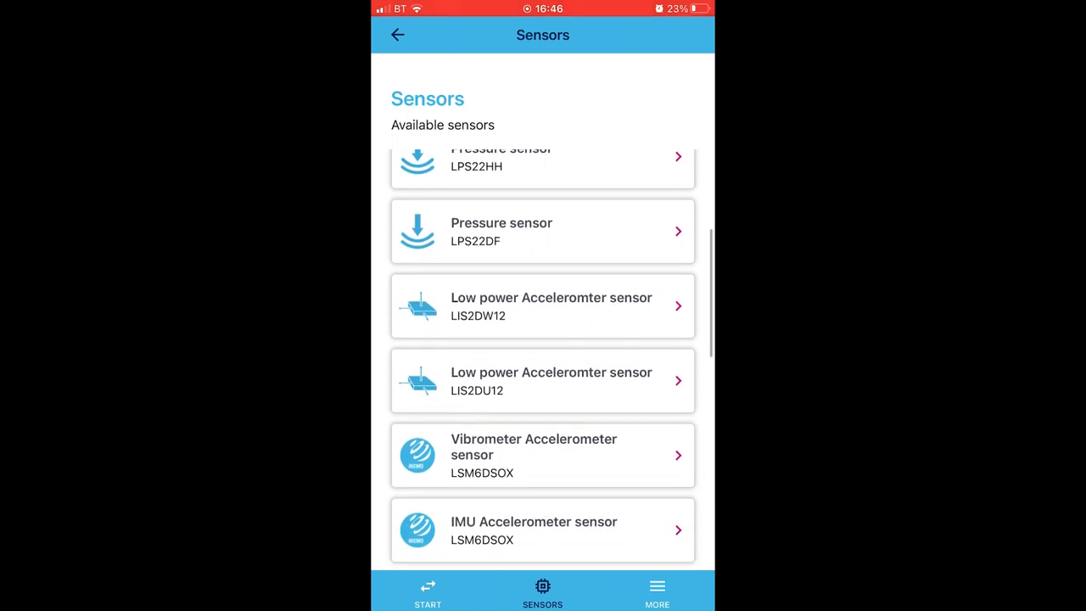
pyautogui.scroll(-3)
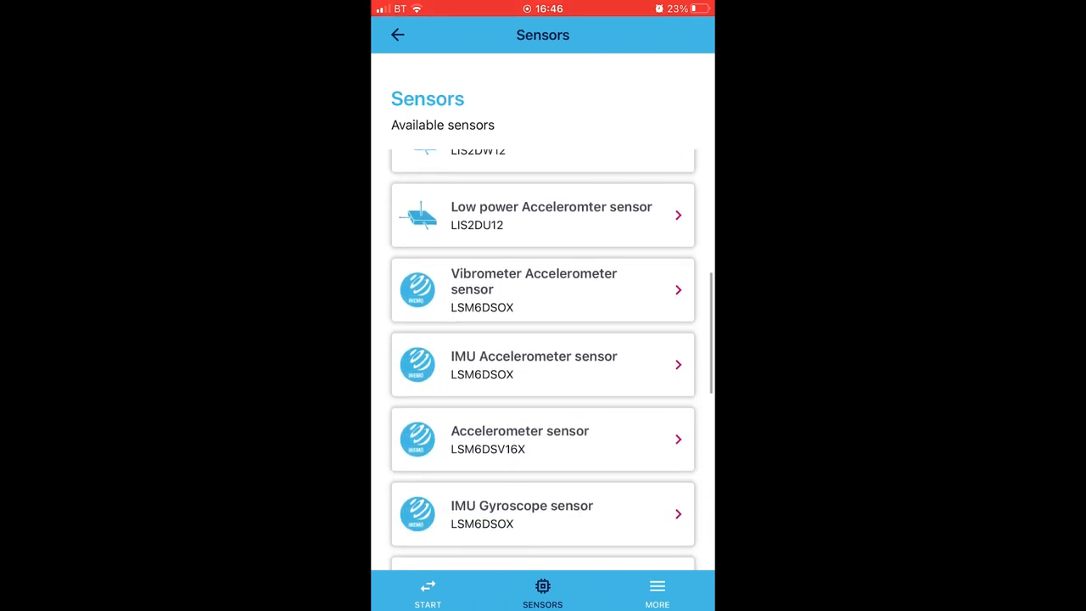
pyautogui.scroll(-3)
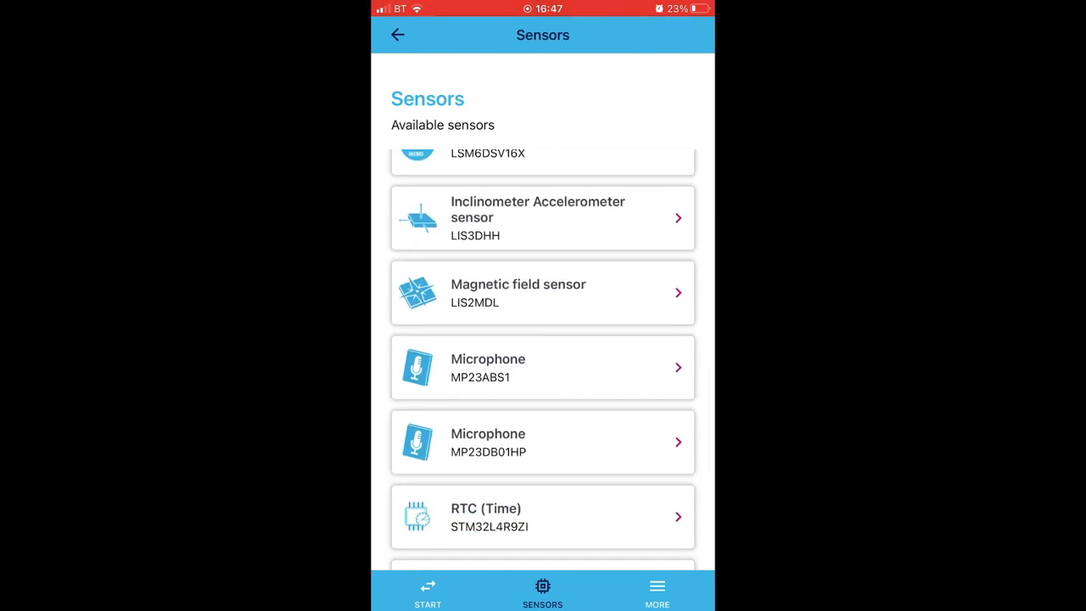
pyautogui.scroll(-3)
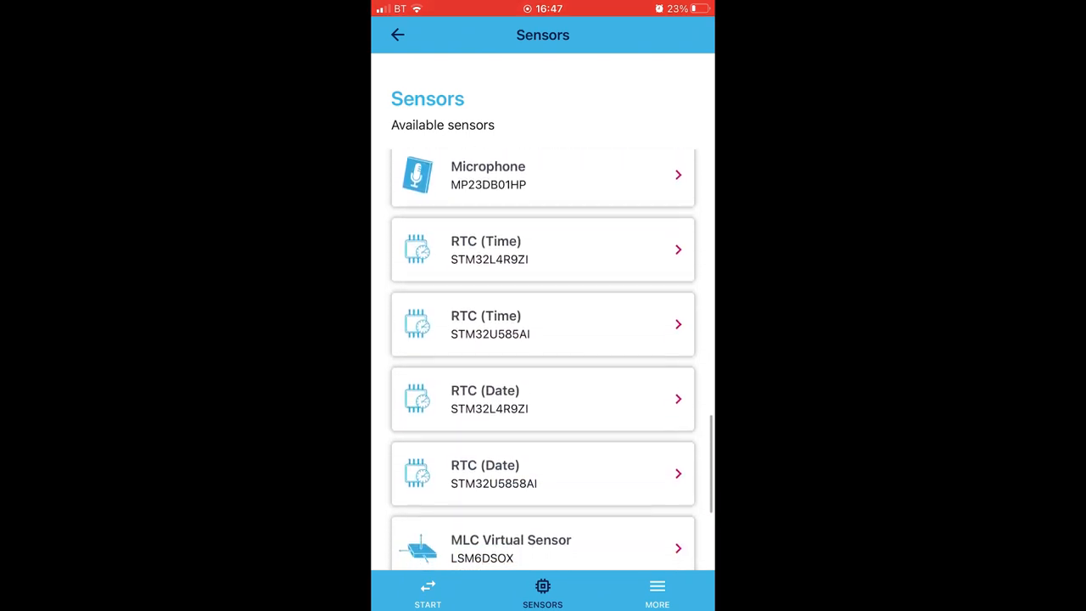
pyautogui.scroll(-3)
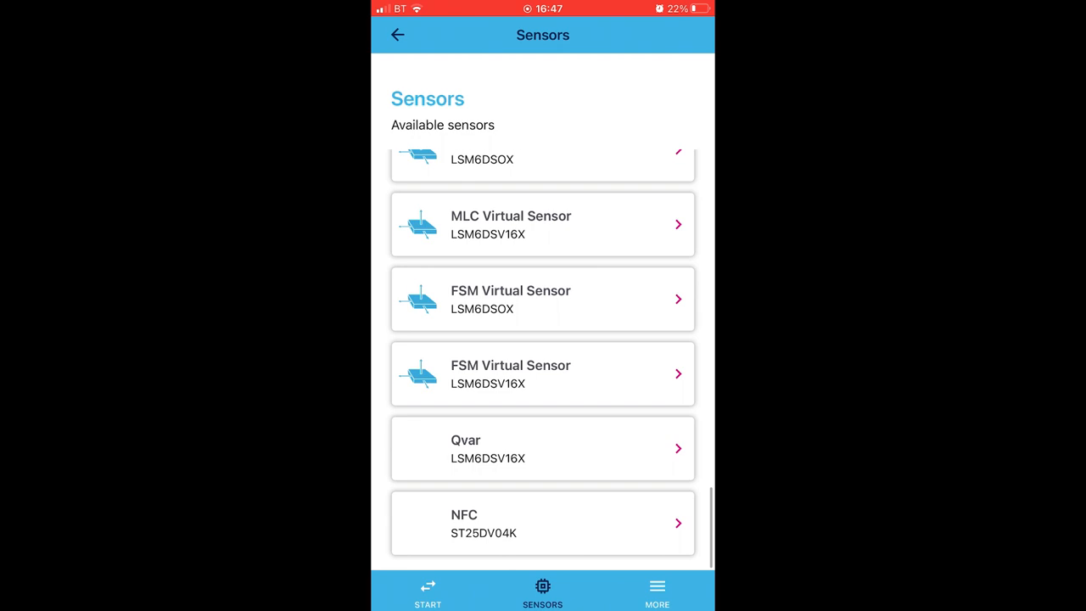
pyautogui.click(543, 447)
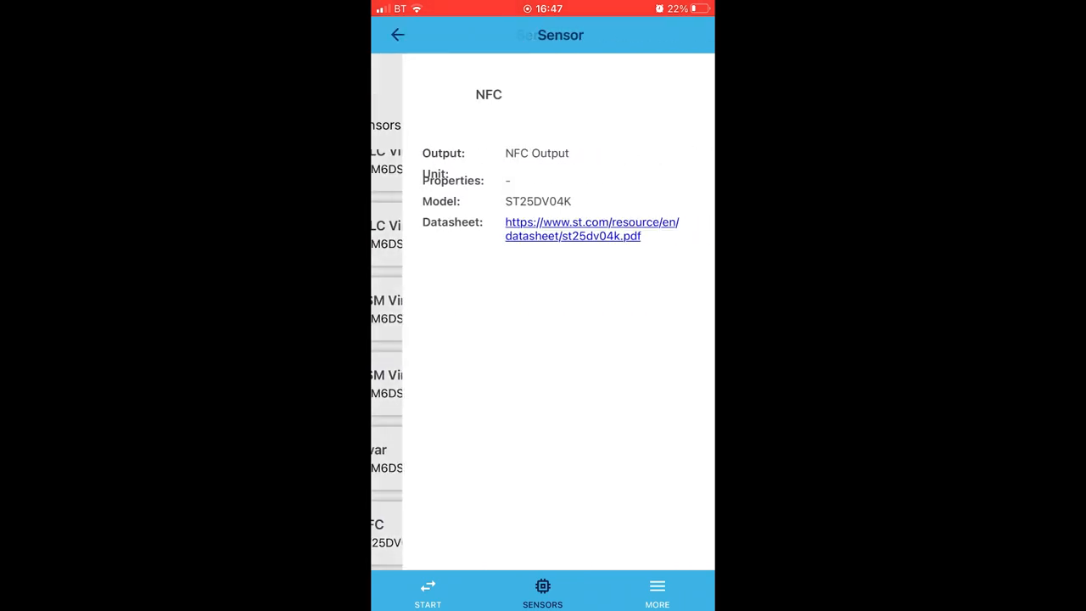
pyautogui.click(396, 34)
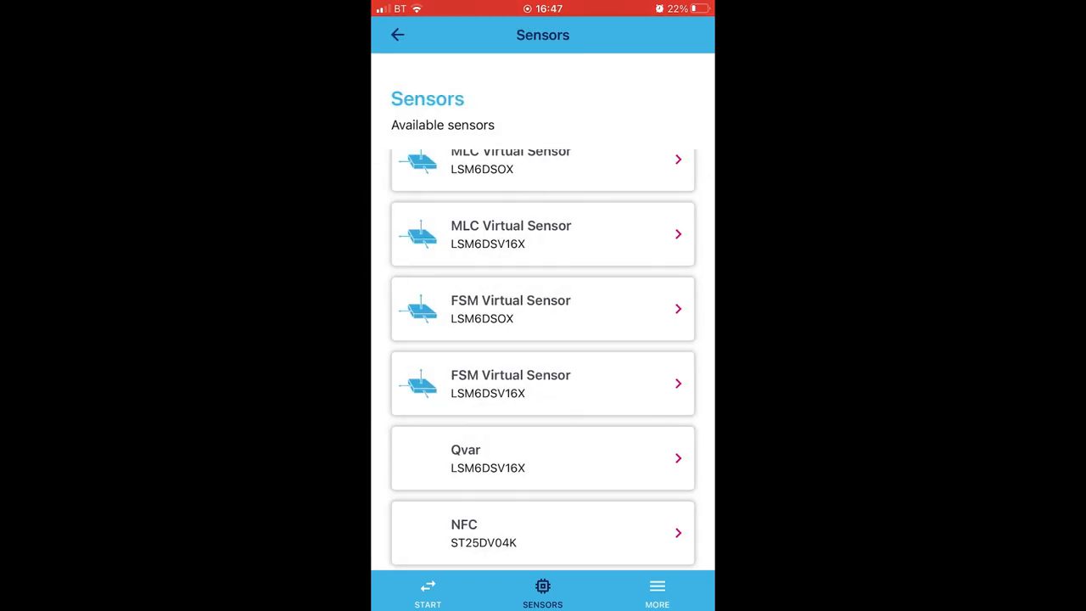
# - Scroll back up and view the MP23ABS1 microphone's details with its datasheet link
pyautogui.scroll(3)
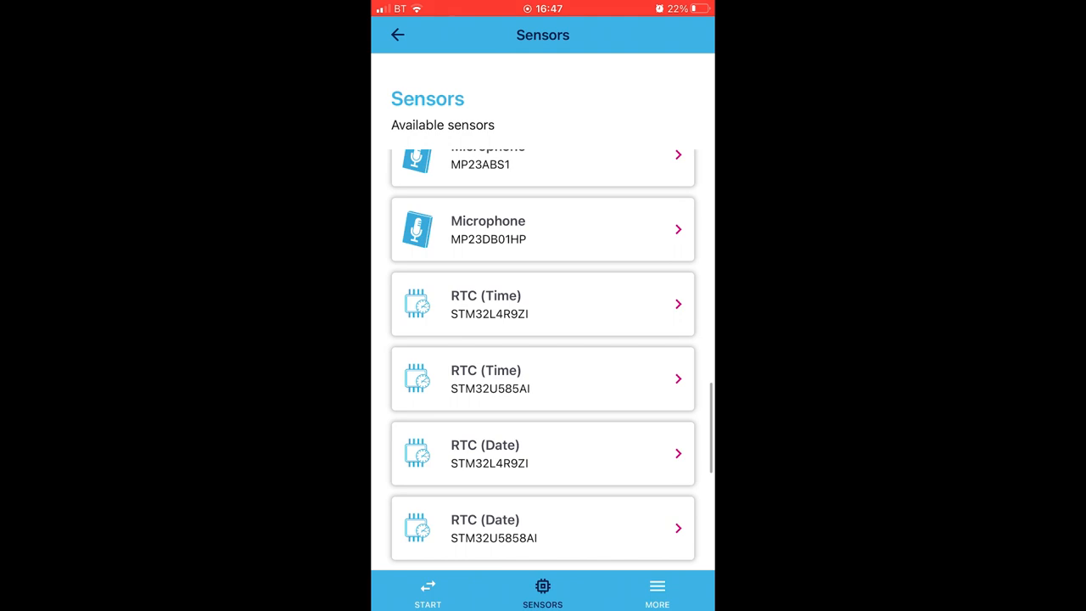
pyautogui.scroll(3)
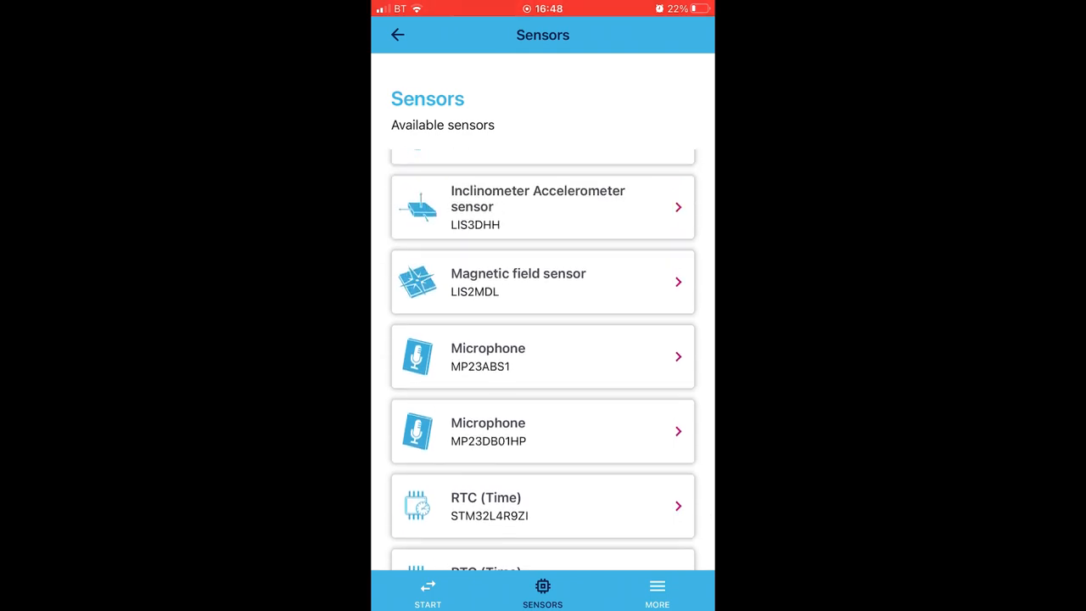
pyautogui.click(543, 357)
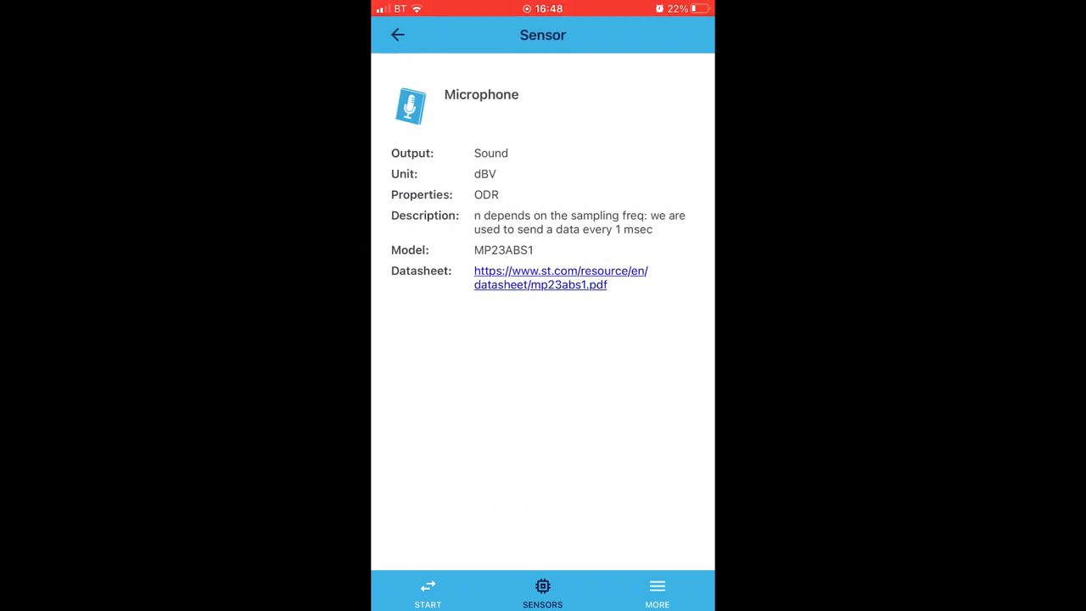
pyautogui.click(397, 34)
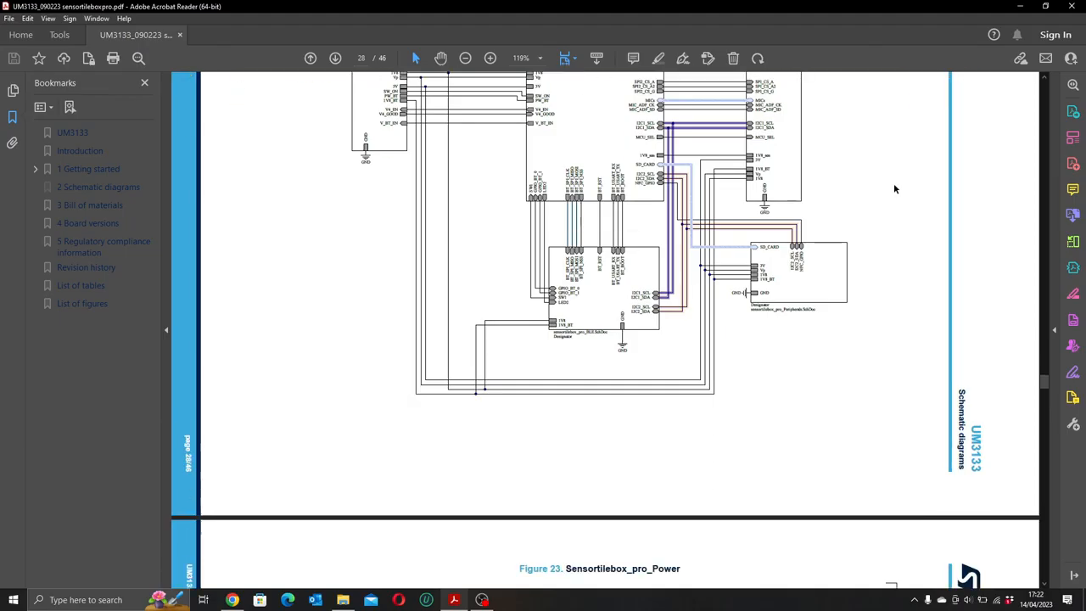
# - Page through the UM3133 schematics to the Sensortilebox_pro_MCU page, then scroll the FP-SNS-STBOX1 function pack page
pyautogui.scroll(-3)
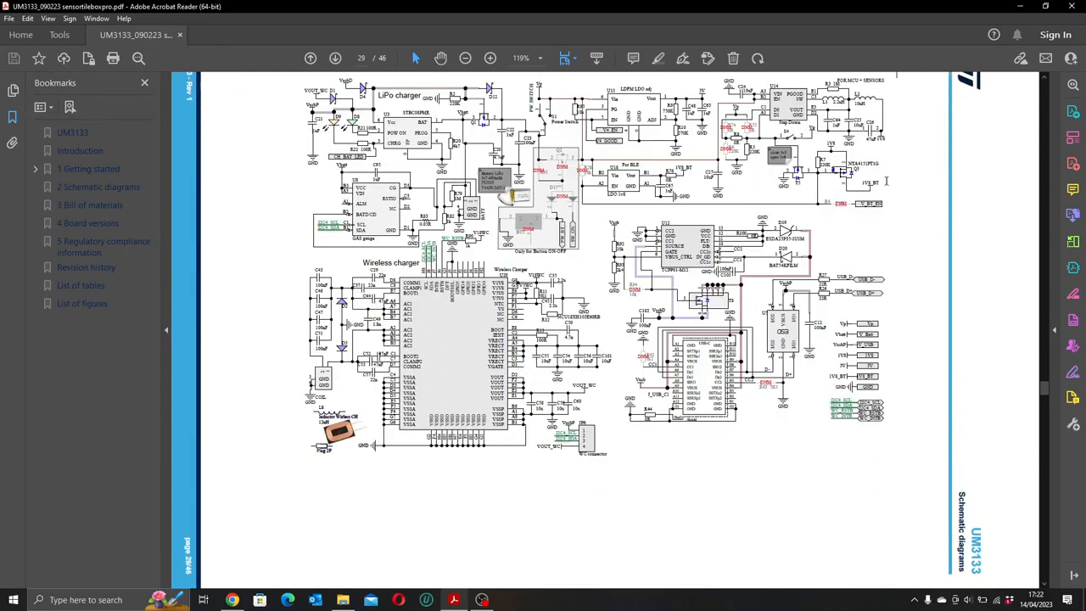
pyautogui.click(336, 57)
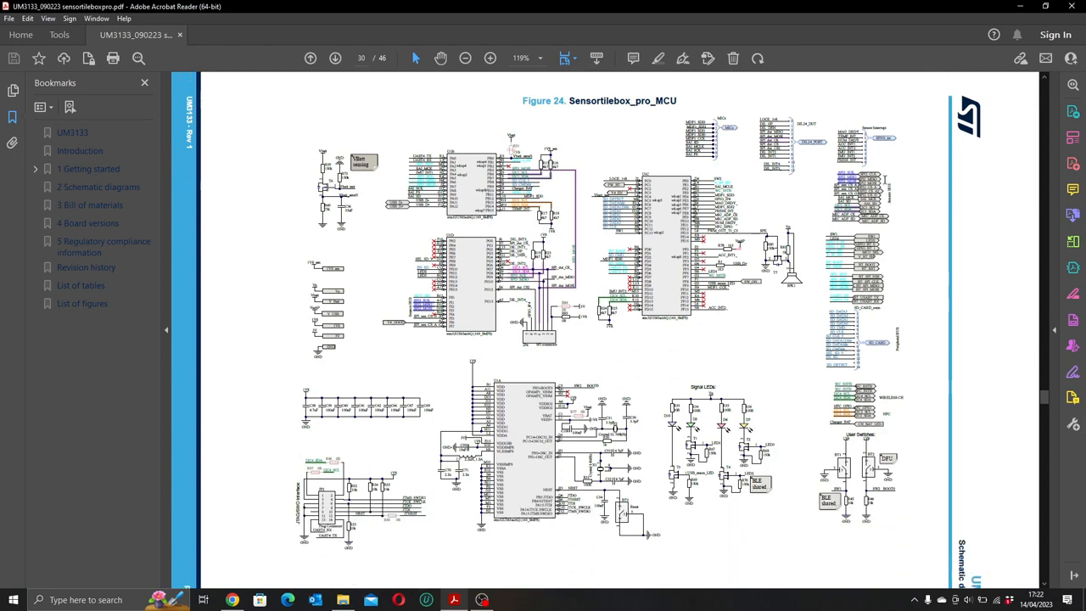
pyautogui.scroll(-3)
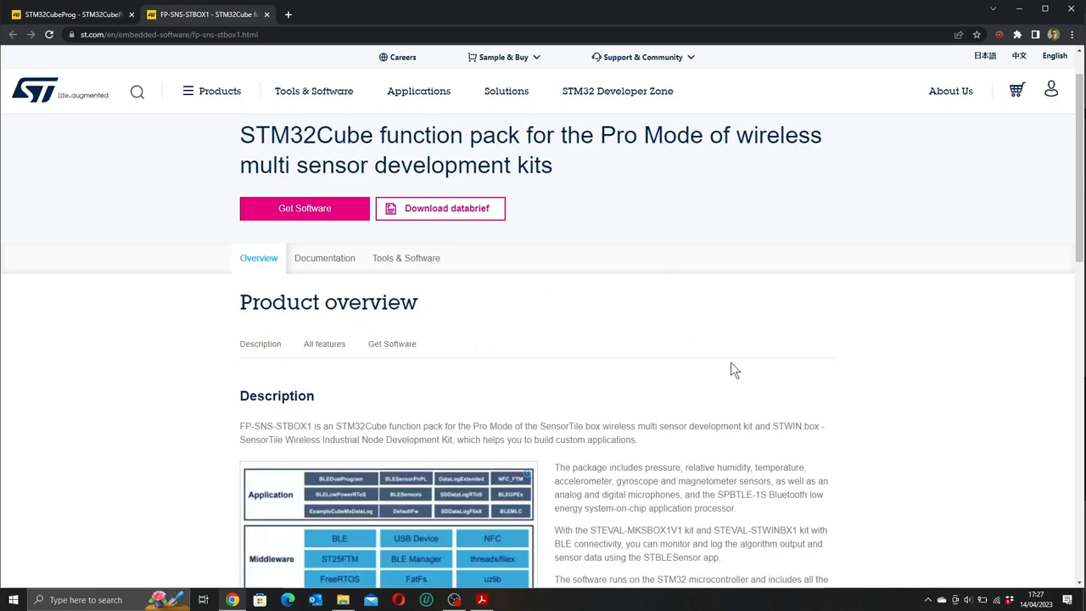
pyautogui.scroll(-3)
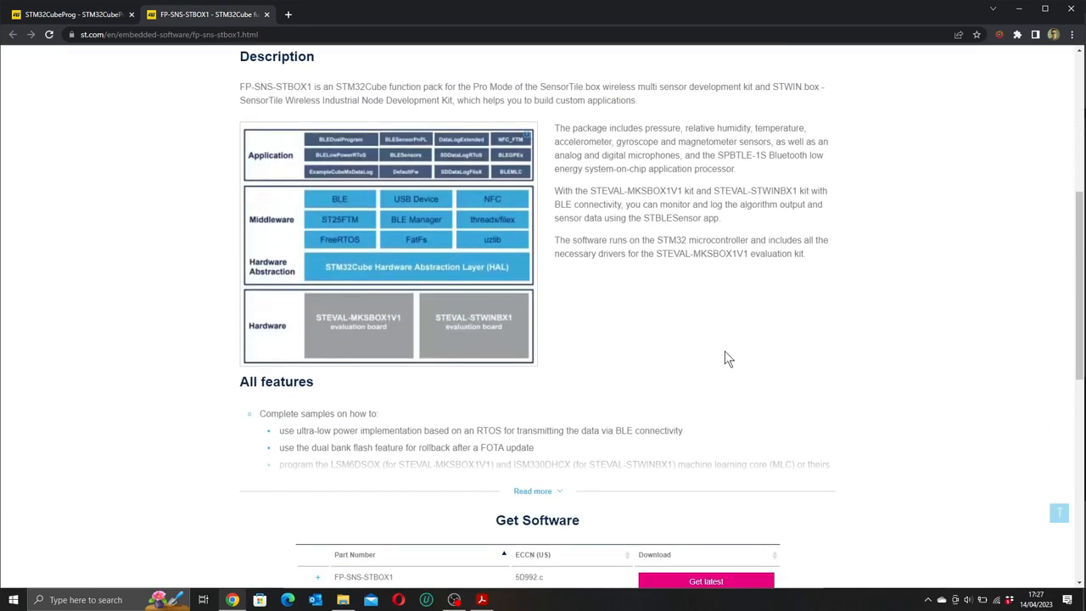